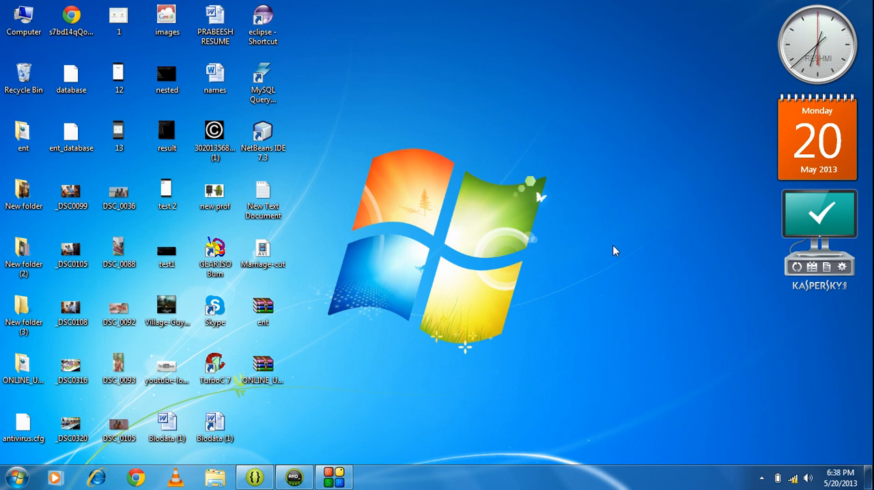
mouse_move(373, 322)
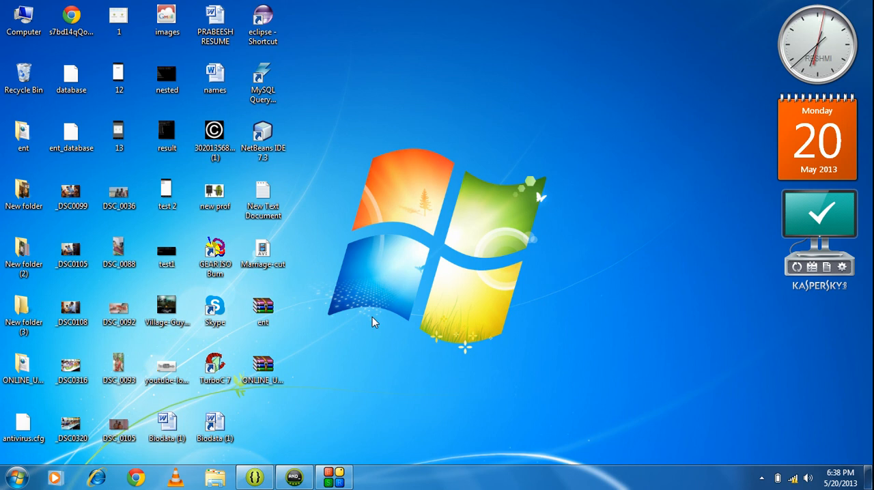
Step: Remove the Hello world TextView and place two Button widgets stacked in activity_main.xml
click(254, 478)
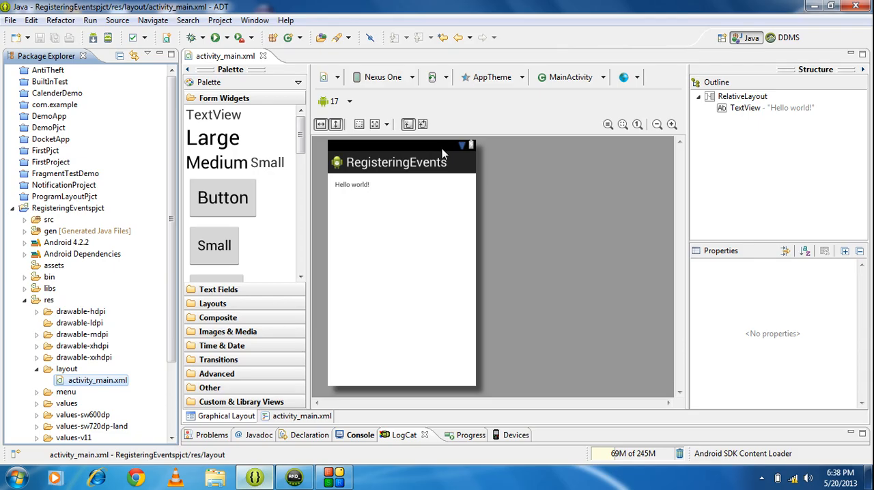
mouse_move(412, 276)
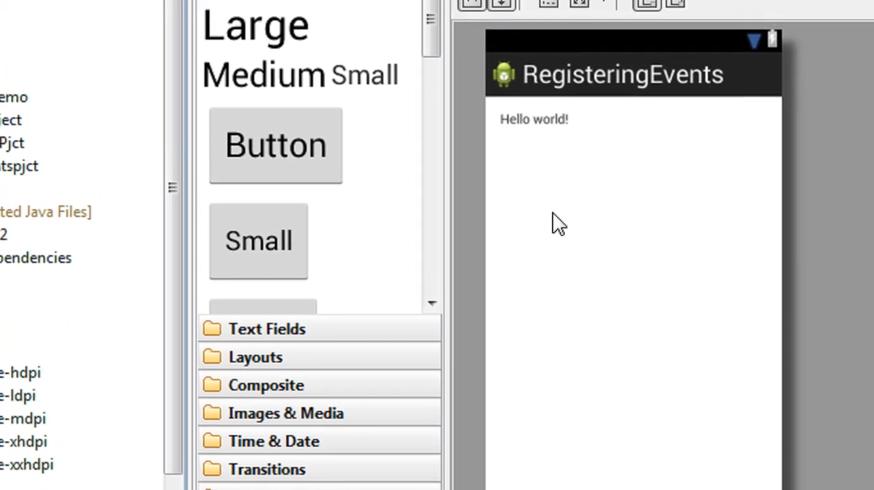
click(534, 121)
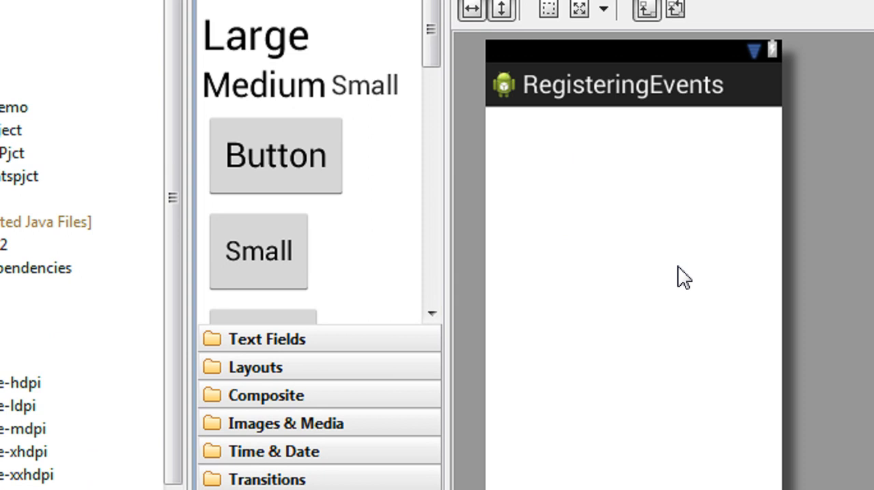
mouse_move(292, 171)
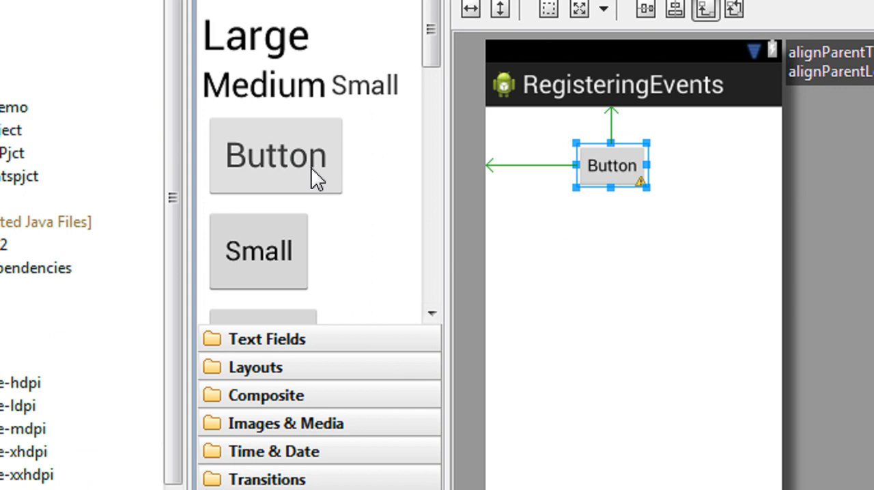
mouse_move(639, 258)
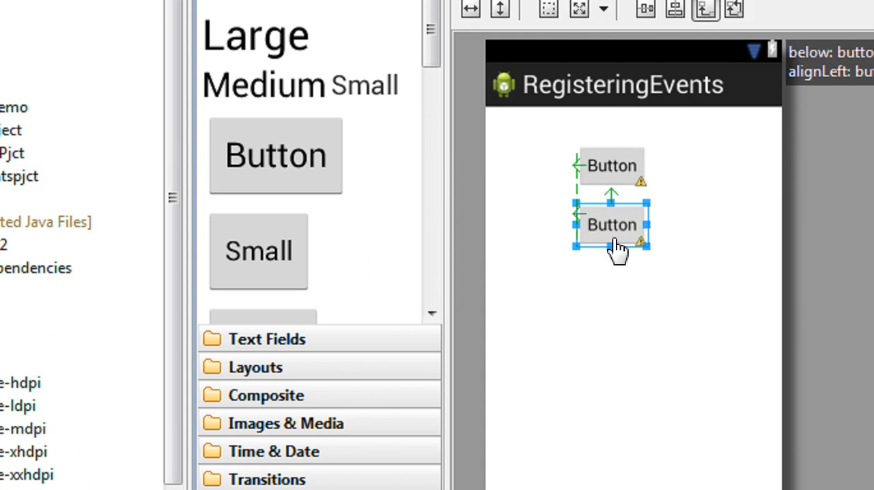
scroll(down, 3)
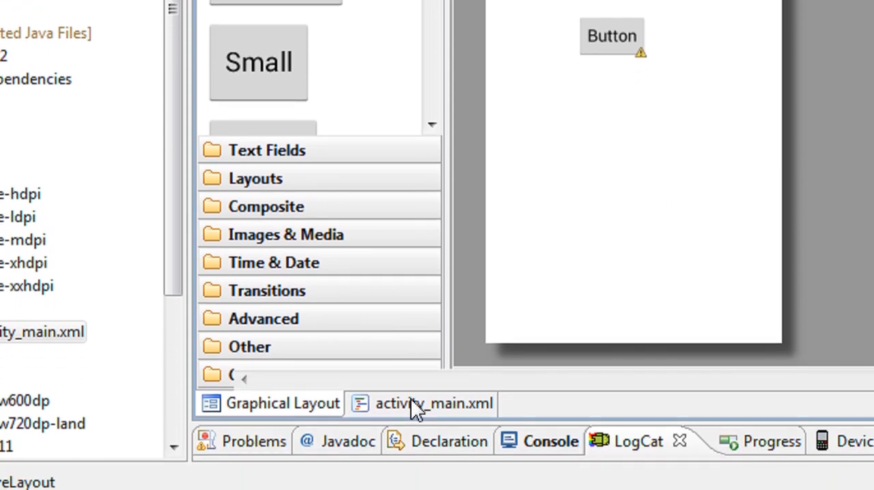
Step: Edit the android:text attributes in XML source to read "Button 1" and "Button 2"
click(432, 402)
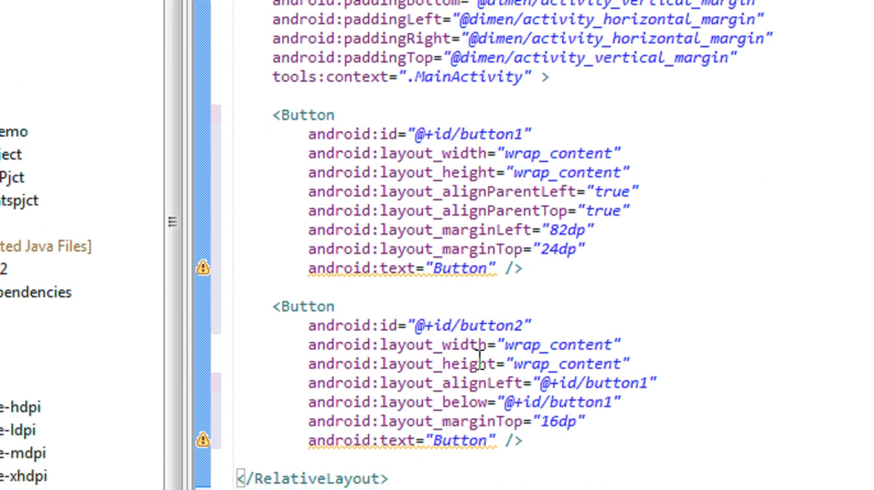
mouse_move(533, 339)
text( 1)
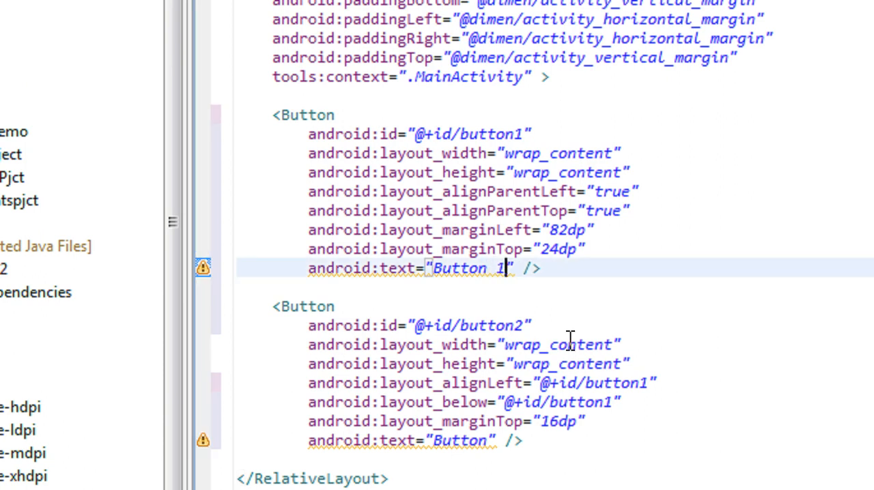
scroll(down, 3)
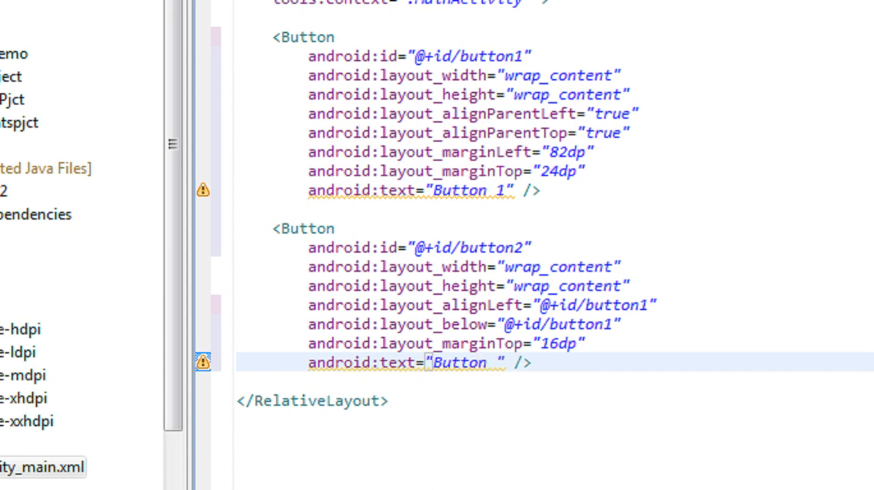
text(2)
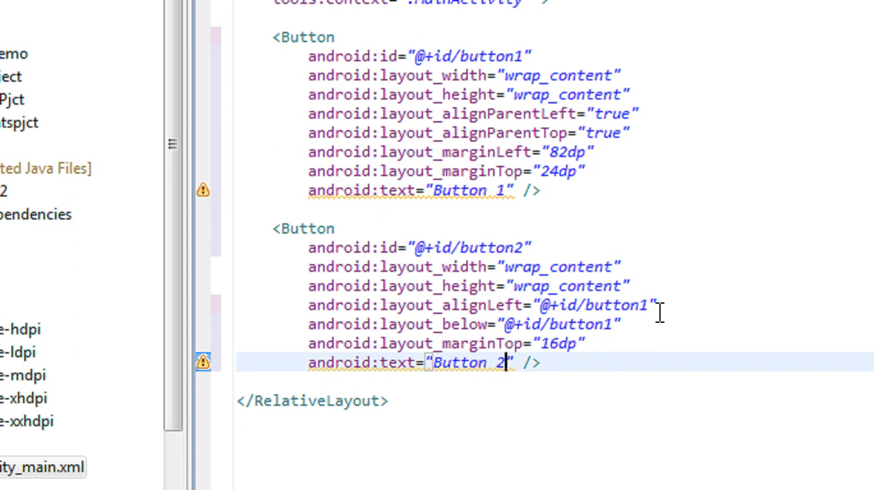
mouse_move(229, 116)
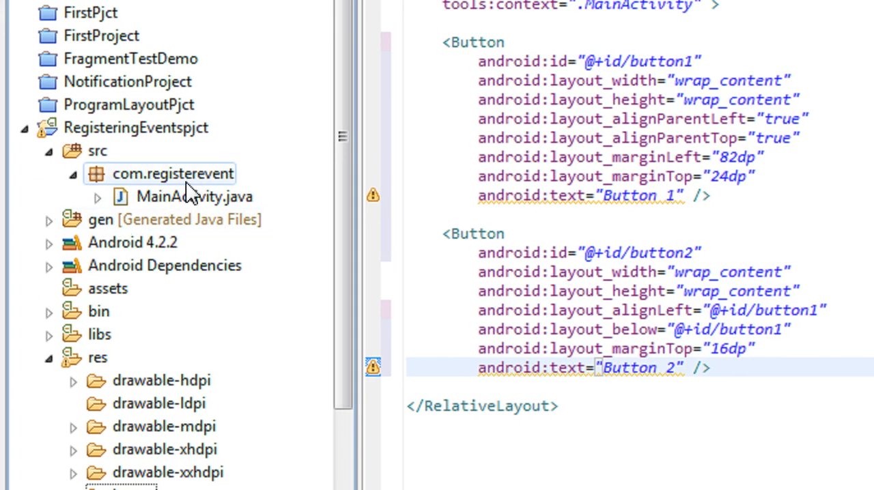
Step: Add the field declaration "Button b1, b2;" to MainActivity.java with the Button import
click(194, 196)
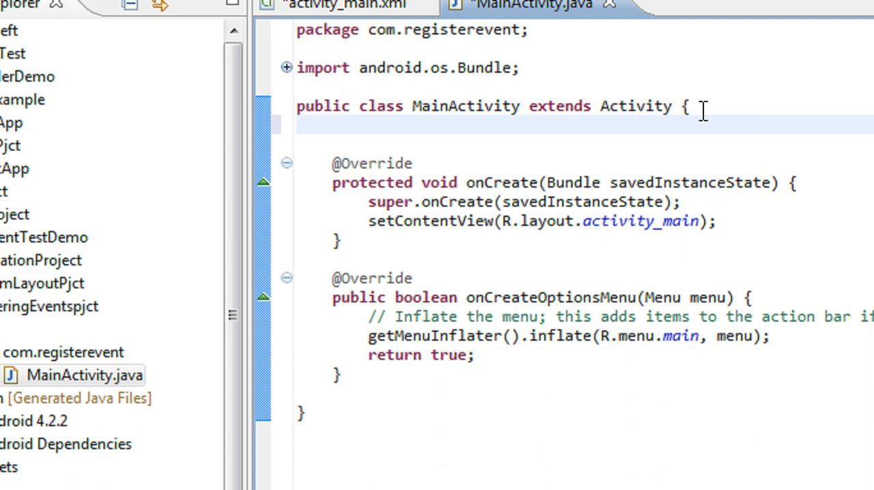
text(But)
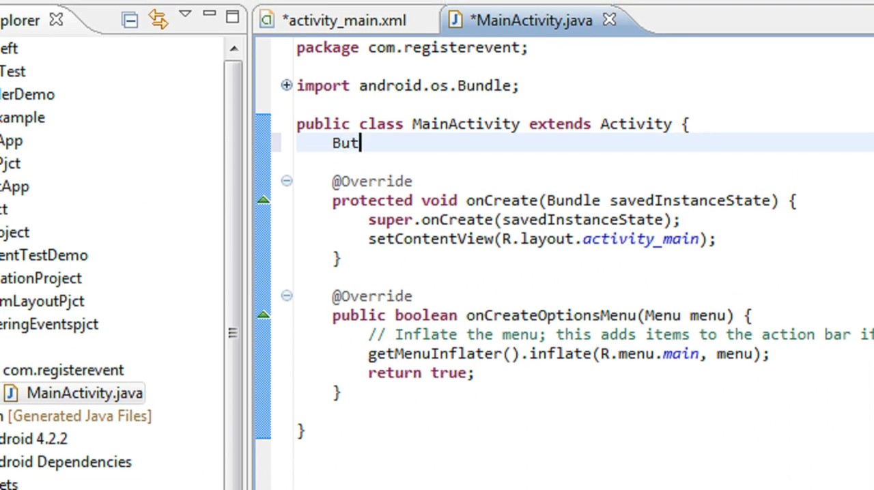
text(ton b1)
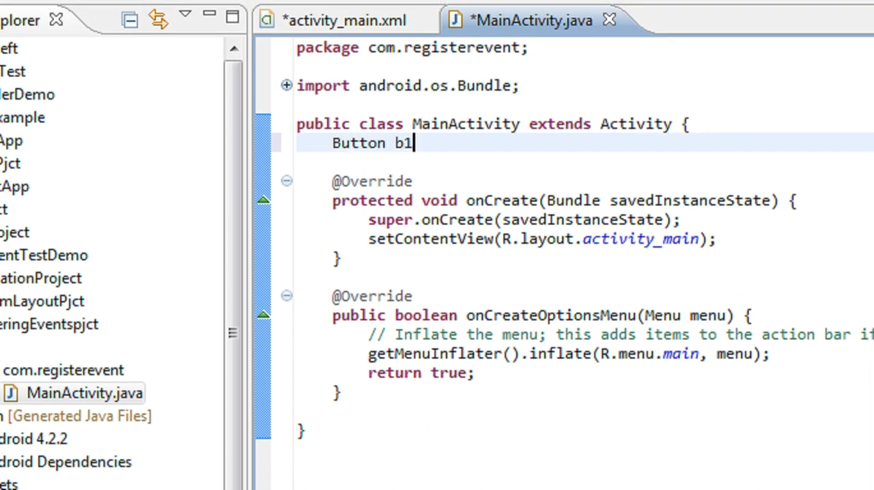
text(, b2;)
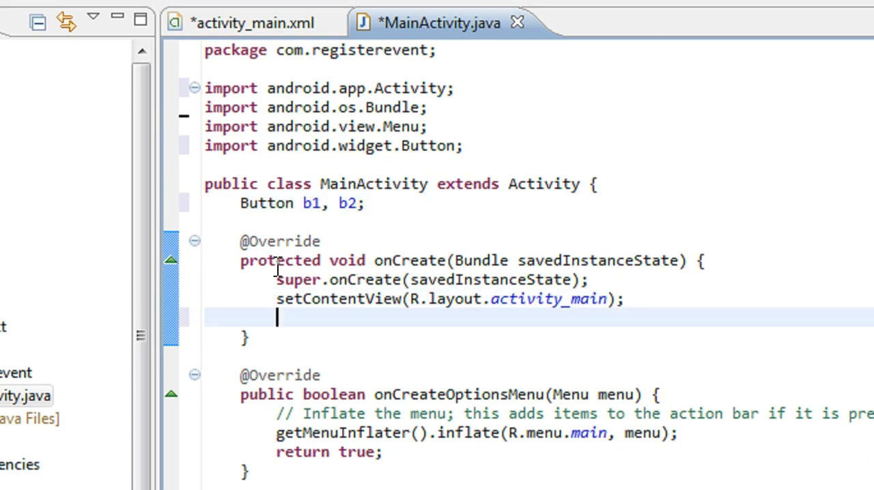
Step: Assign b1 = findViewById(R.id.button1) and b2 = findViewById(R.id.button2) in onCreate
scroll(down, 3)
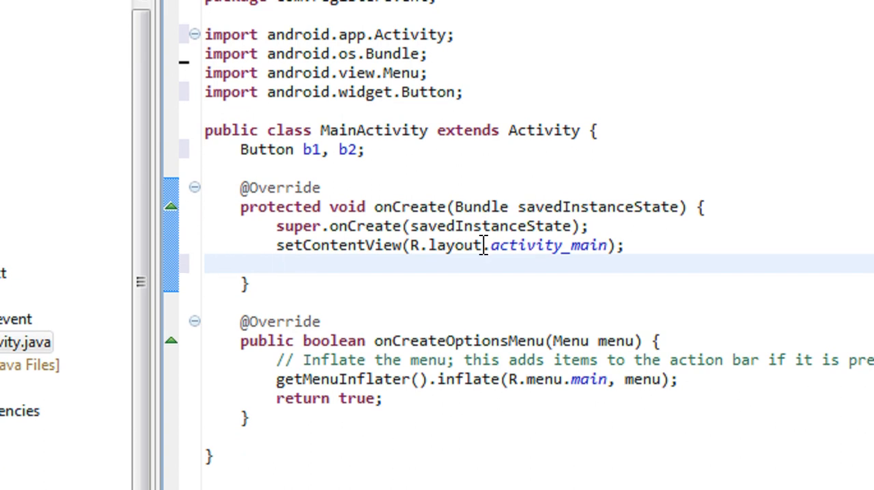
text(b)
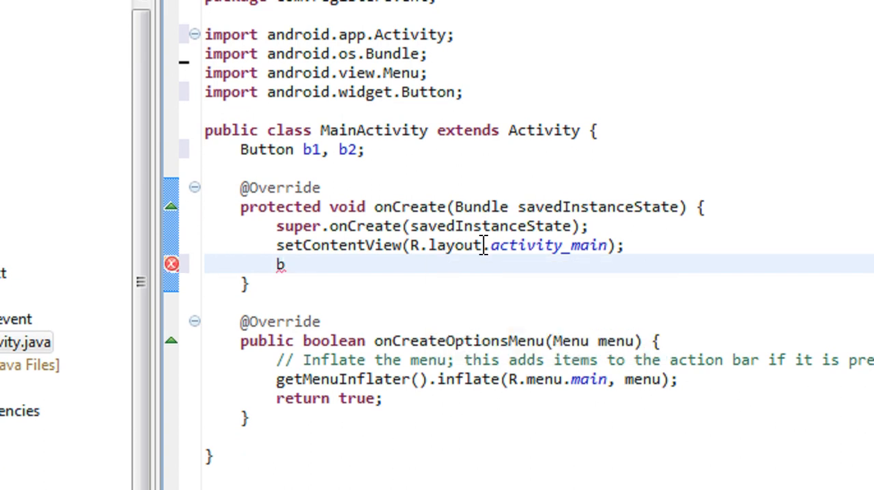
text(1 = fi)
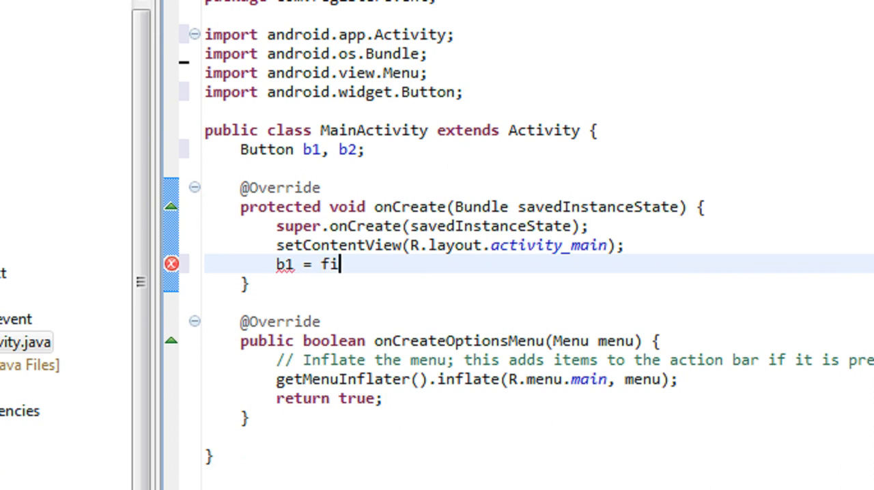
text(ndViewById(R.)
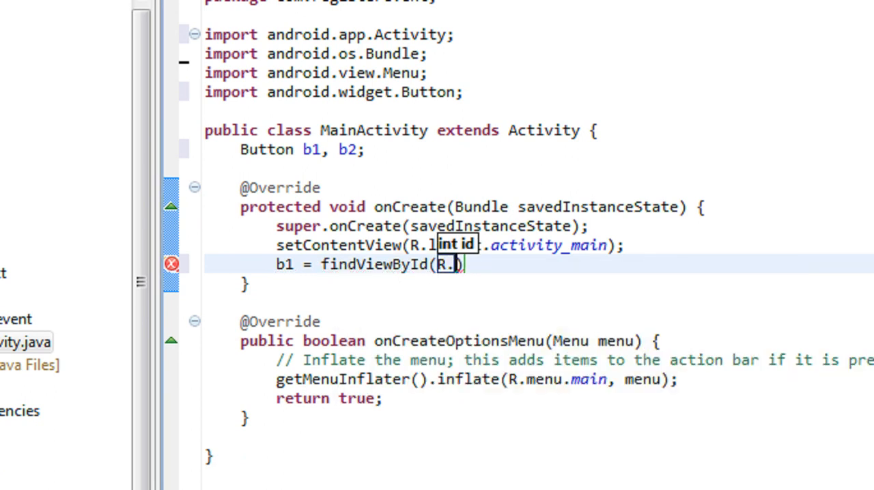
text(id.)
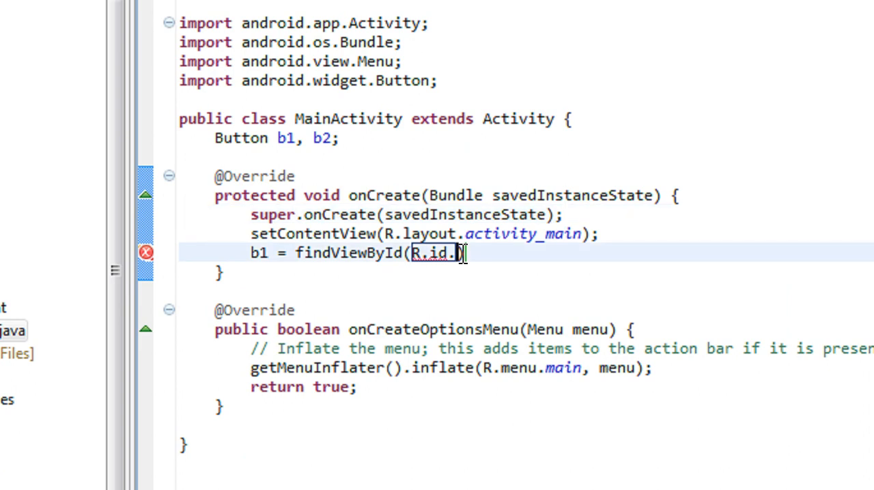
text(.)
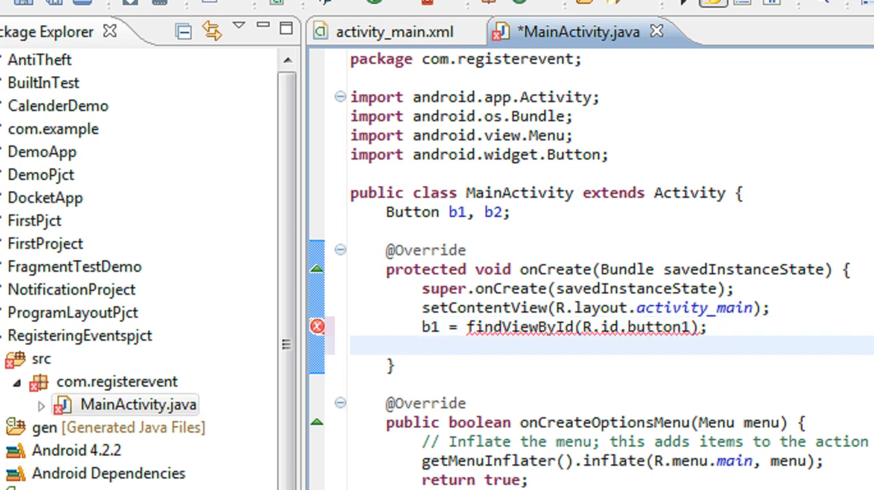
text(b2 =)
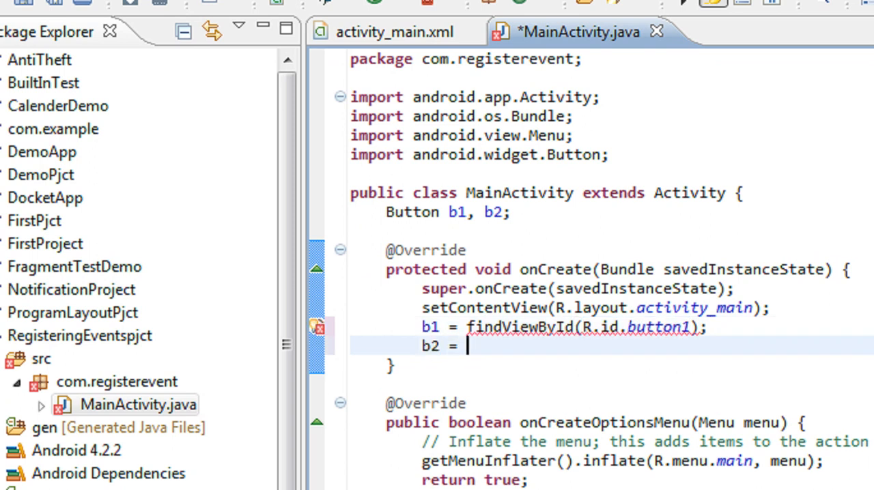
text(findViewById(R)
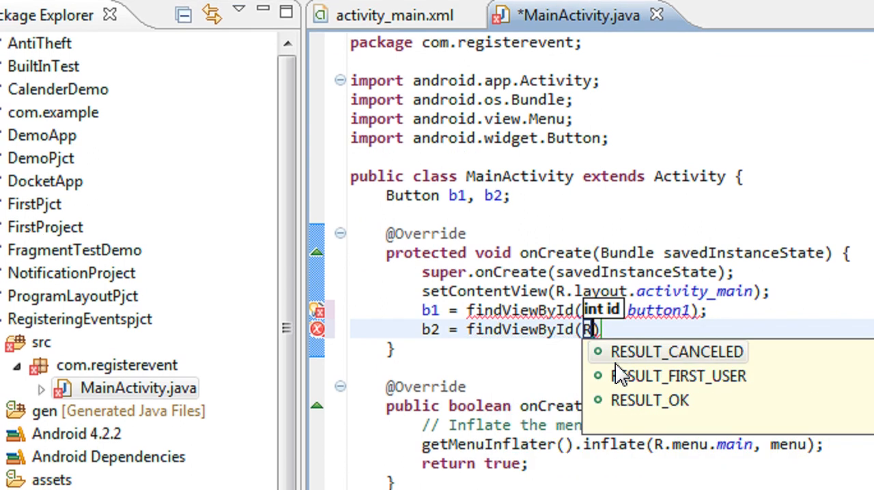
text(.id.)
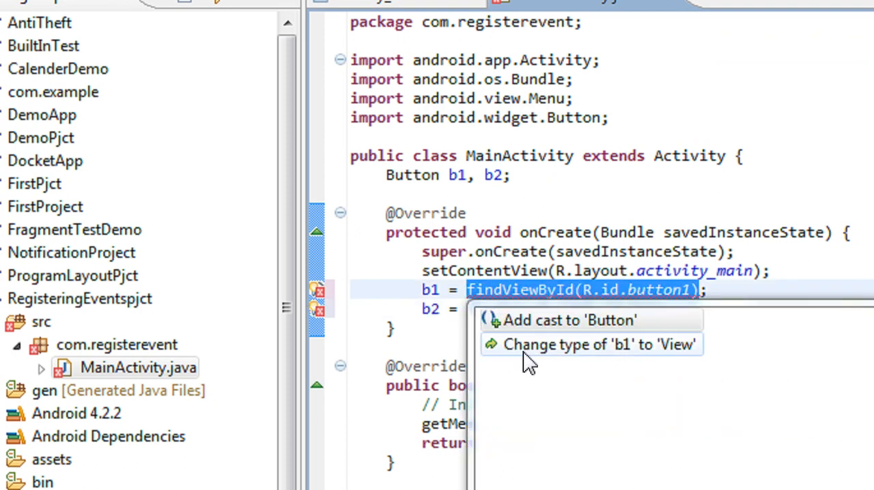
Step: Apply the 'Add cast to Button' quick fix to both findViewById assignments
click(566, 320)
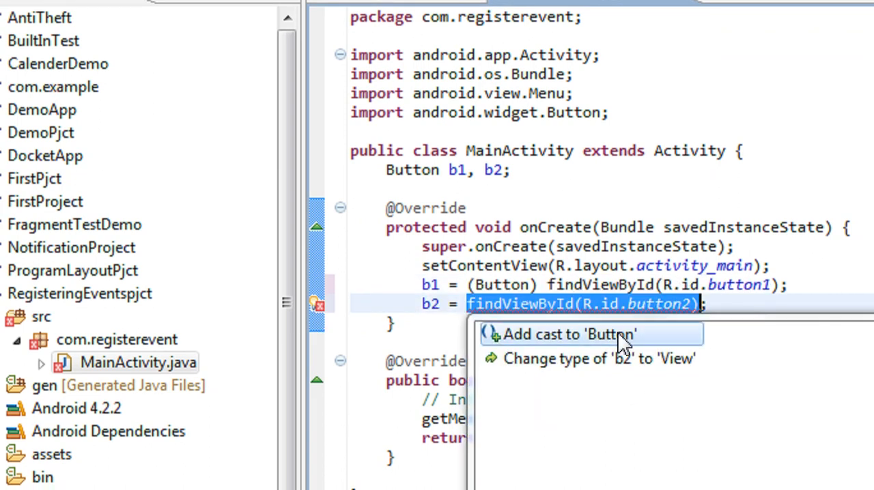
click(562, 335)
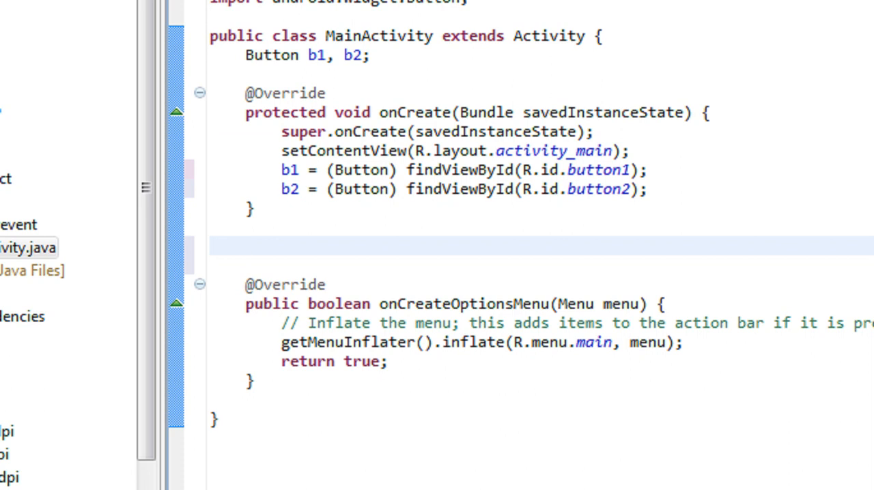
Step: Write 'private OnClickListener bListener = new OnClickListener() { };' below onCreate
text(priv)
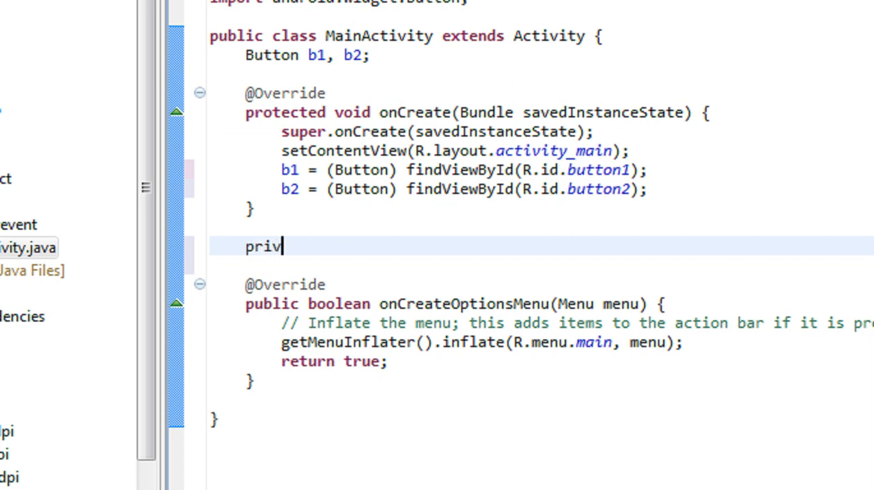
text(ate)
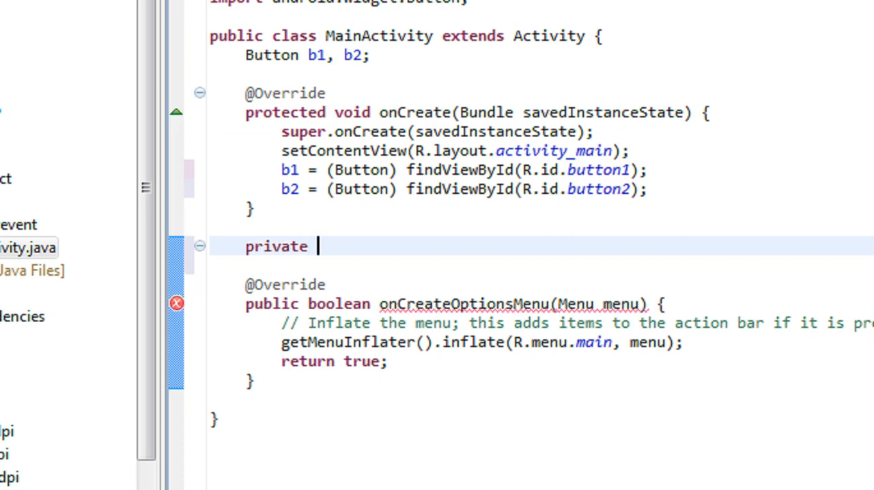
text(On)
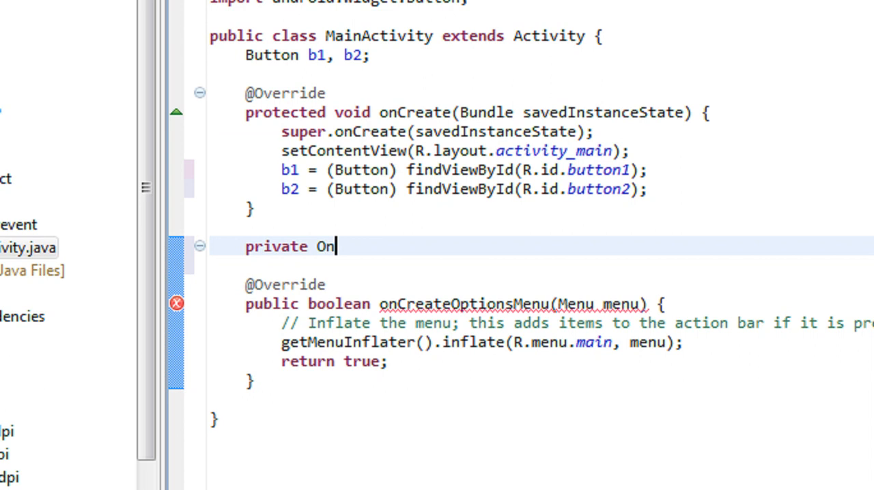
text(Click)
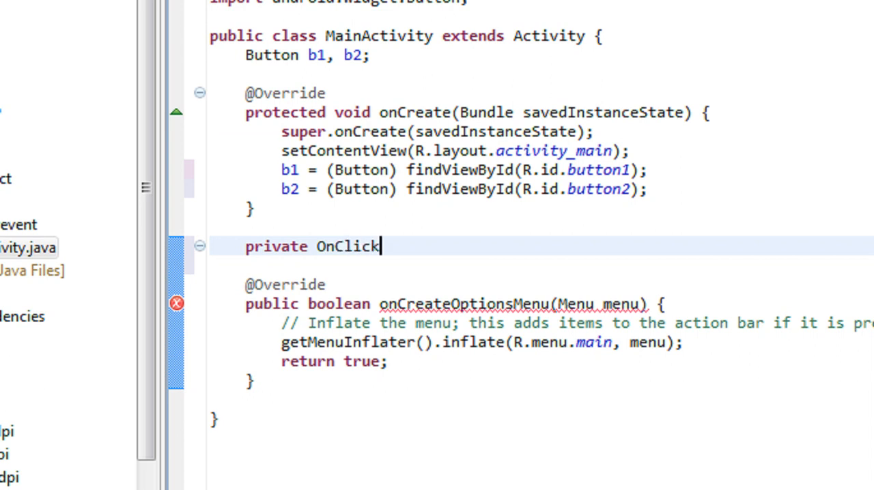
text(List)
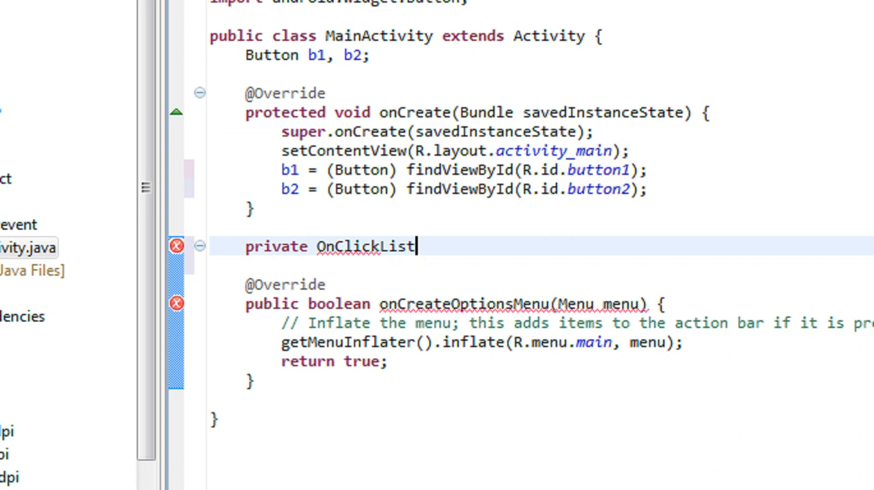
text(ener)
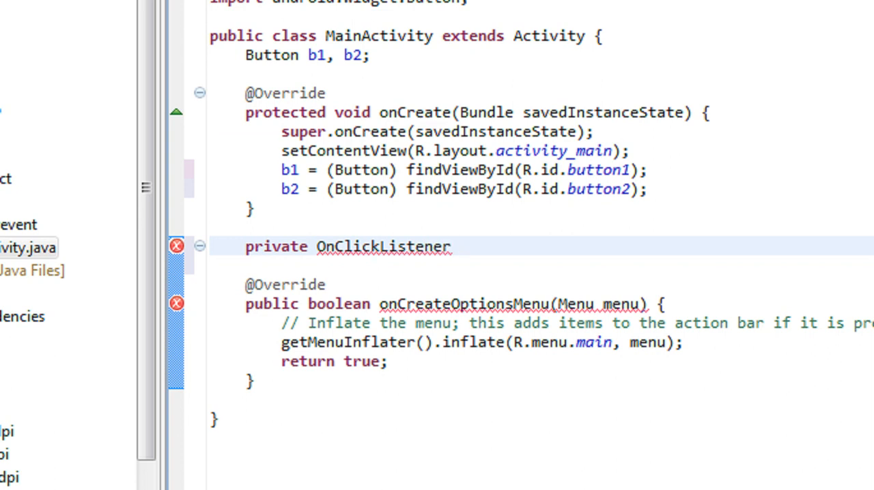
text(b)
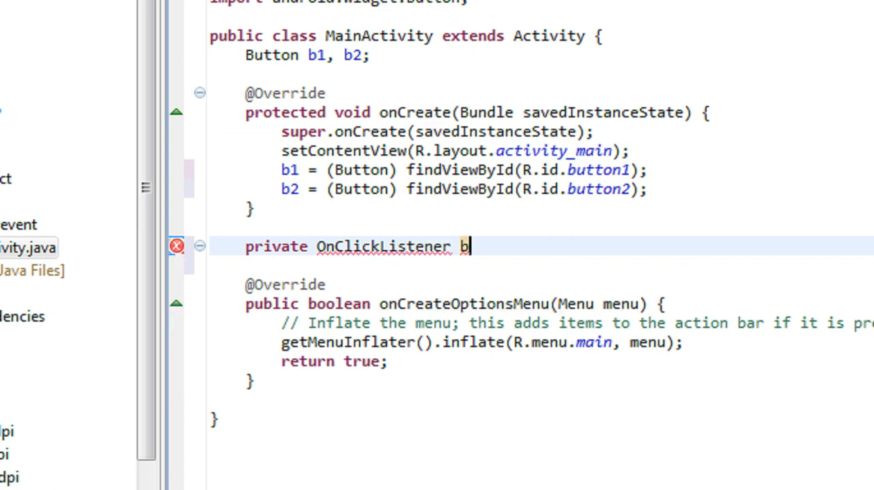
text(Listener)
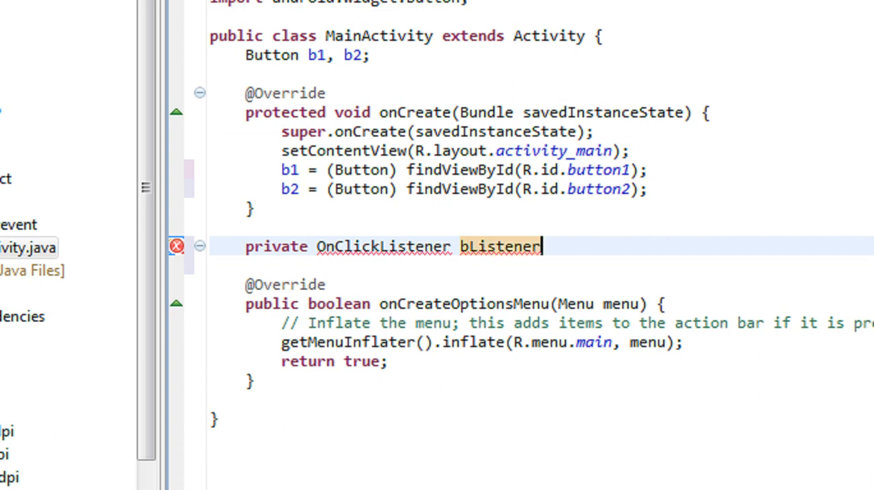
text(= n)
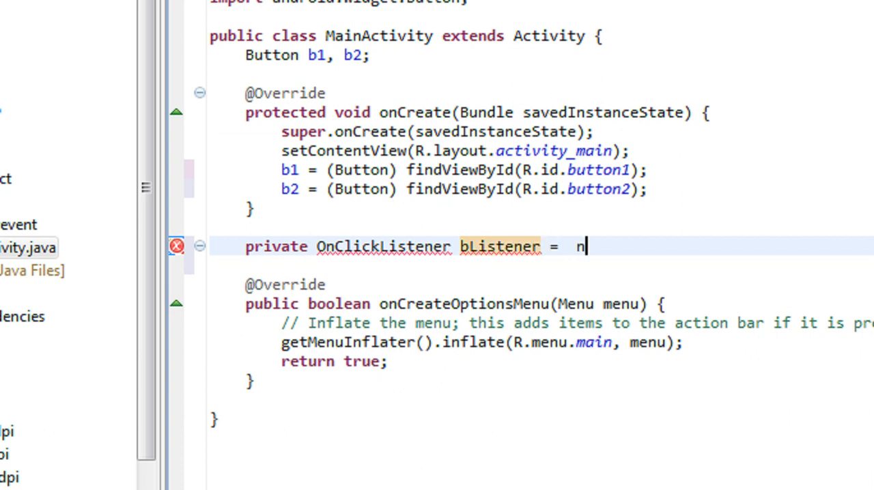
text(ew)
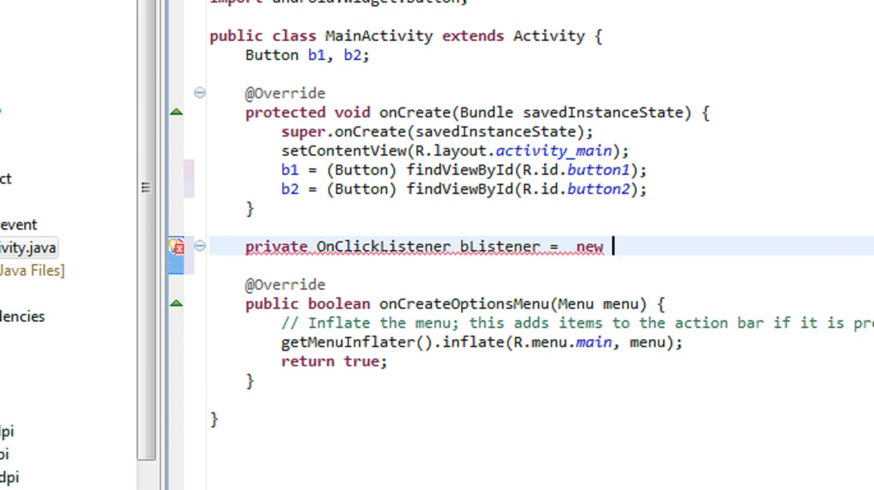
text(OnCli)
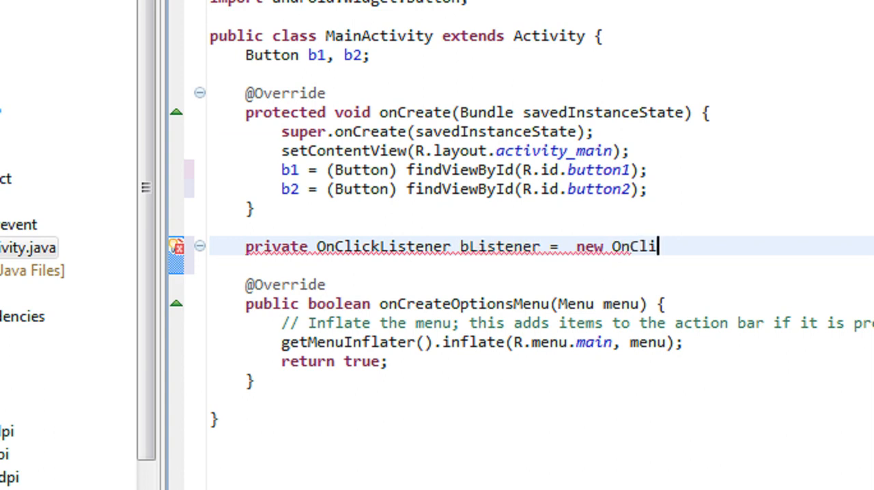
text(ckLis)
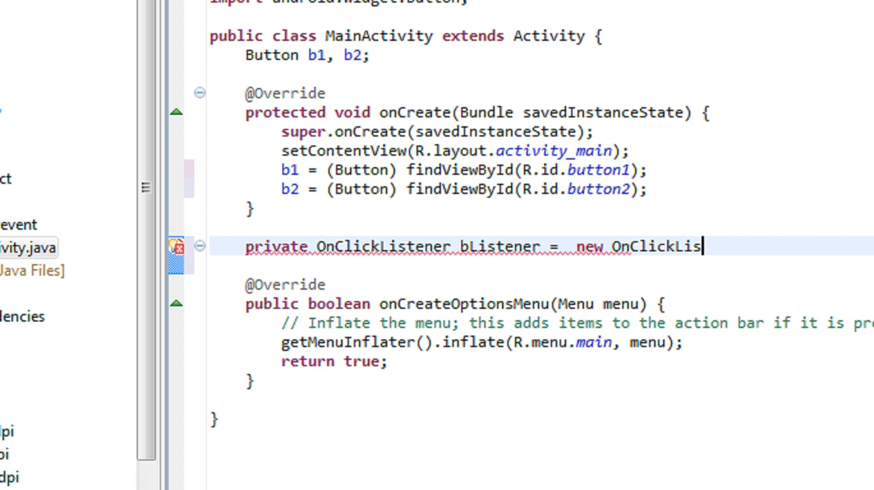
text(tener)
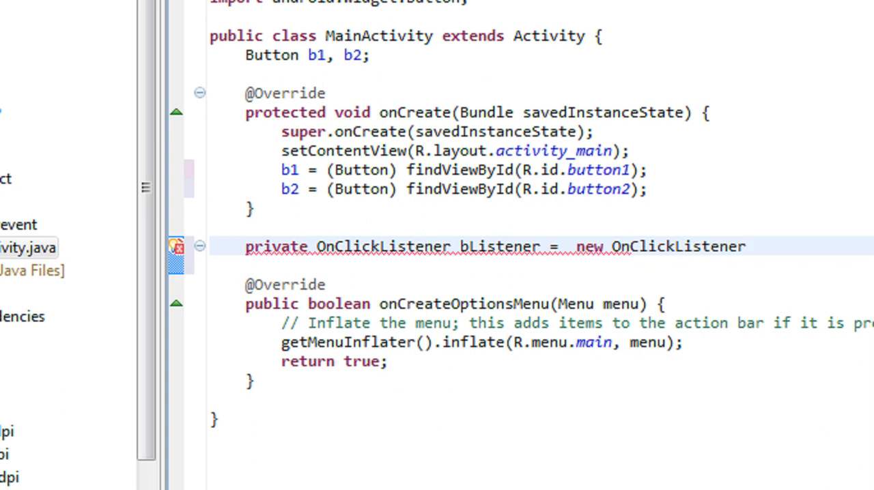
text(())
text({)
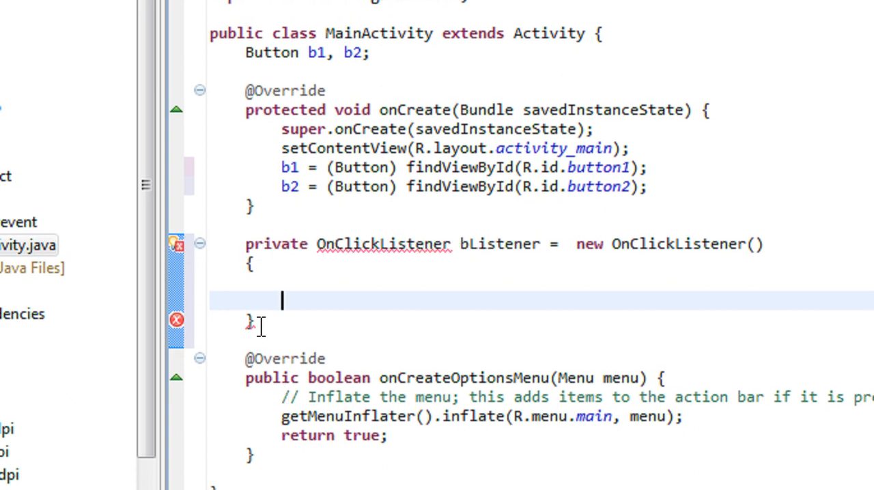
text(;)
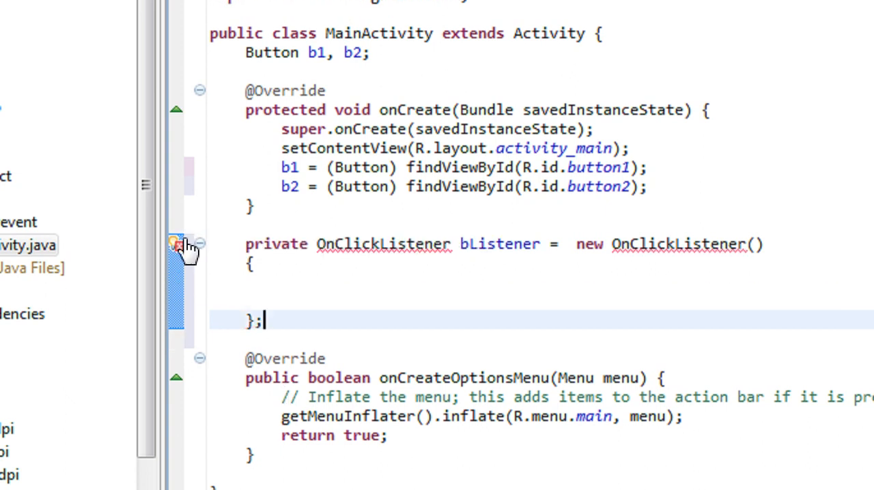
Step: Inspect the error on the listener line and bring up its quick fixes
click(176, 243)
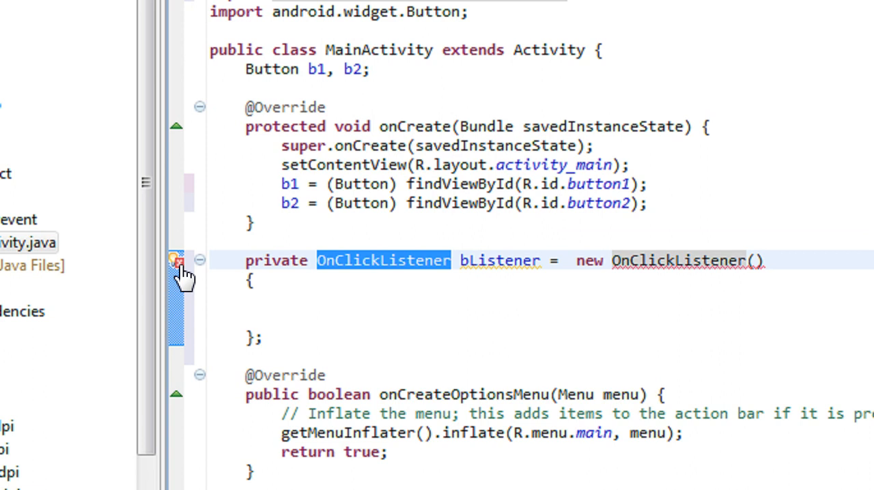
click(177, 261)
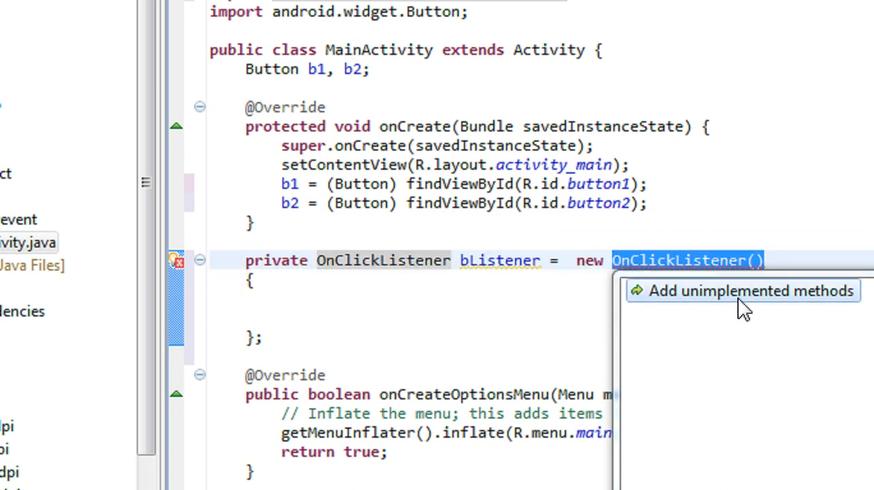
Step: Choose 'Add unimplemented methods' to generate the onClick(View v) stub in bListener
click(743, 291)
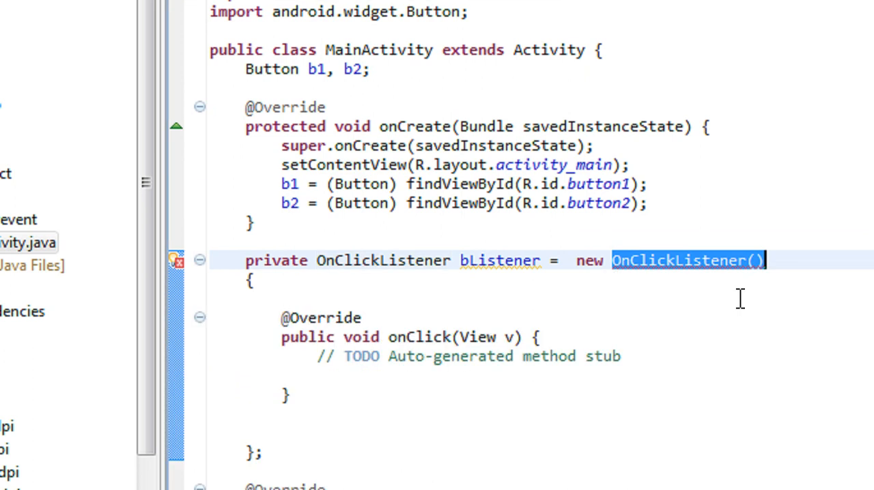
scroll(down, 3)
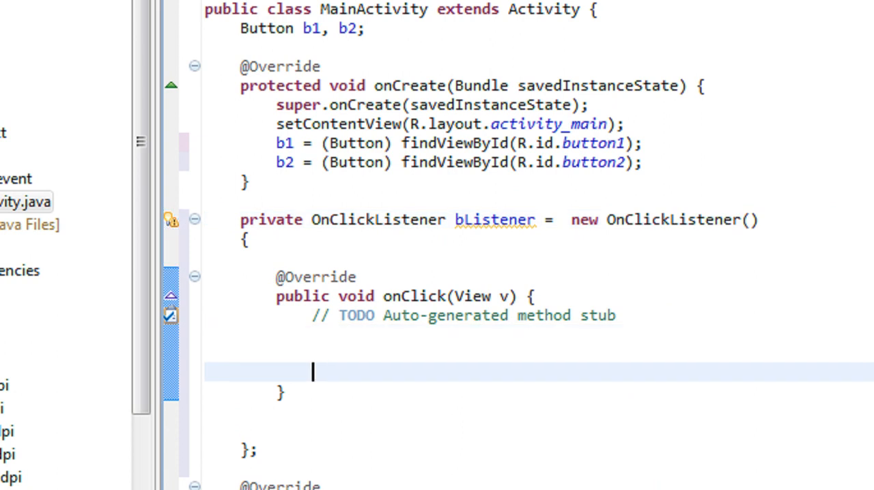
scroll(down, 3)
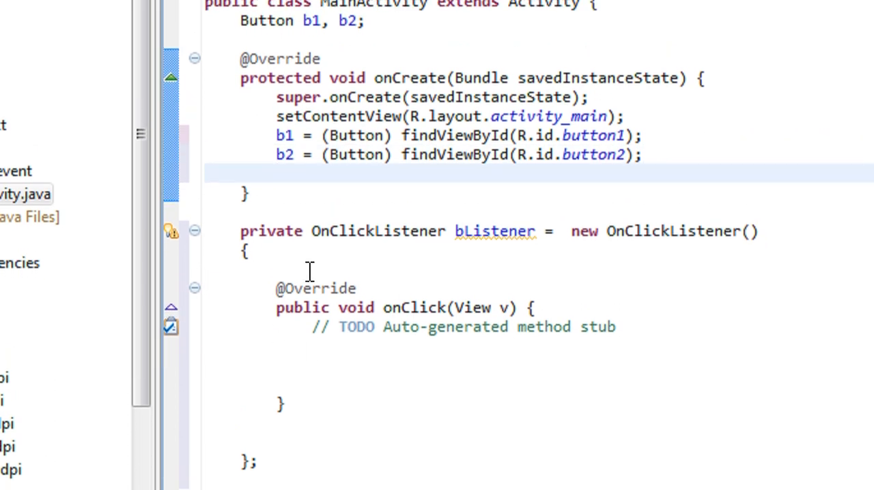
Step: Add b1.setOnClickListener(bListener) and b2.setOnClickListener(bListener) in onCreate via content assist
text(b1.)
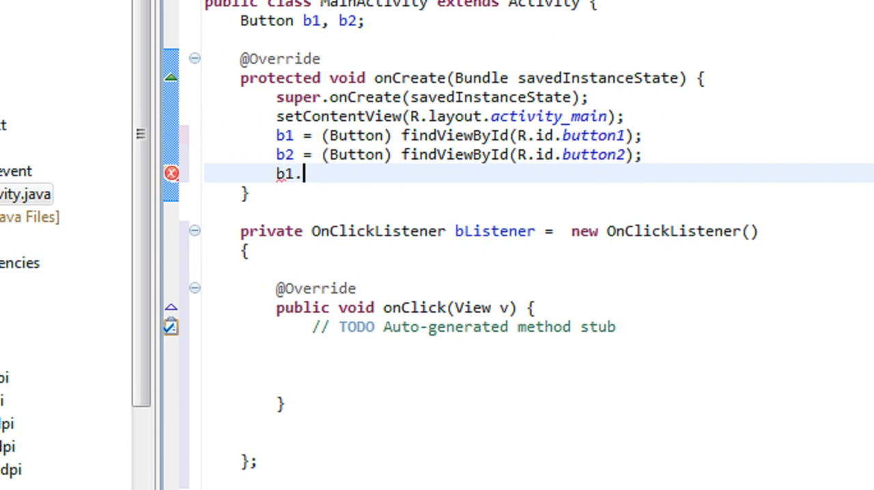
text(setOnClickListener(bListener);)
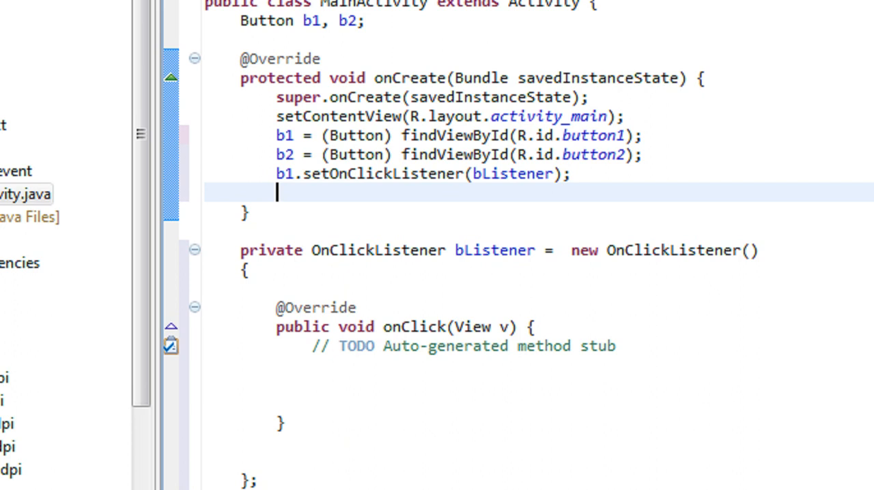
text(b2.)
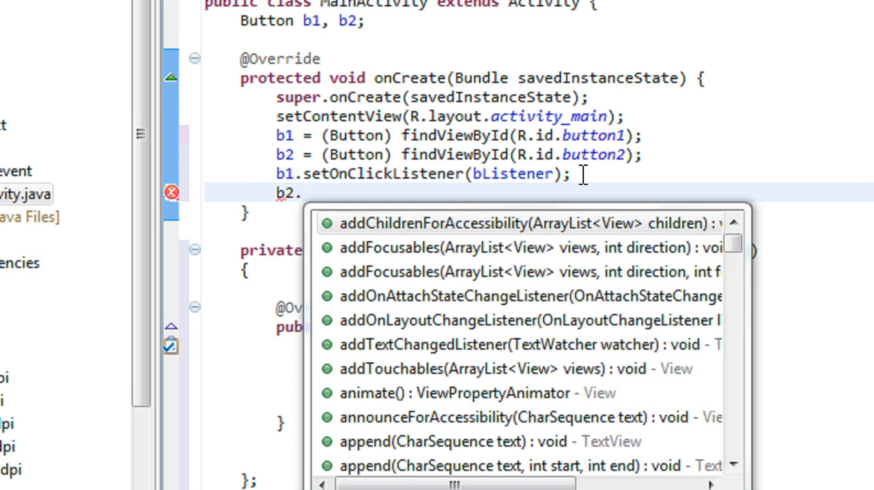
text(setOnClickListener(bListener)
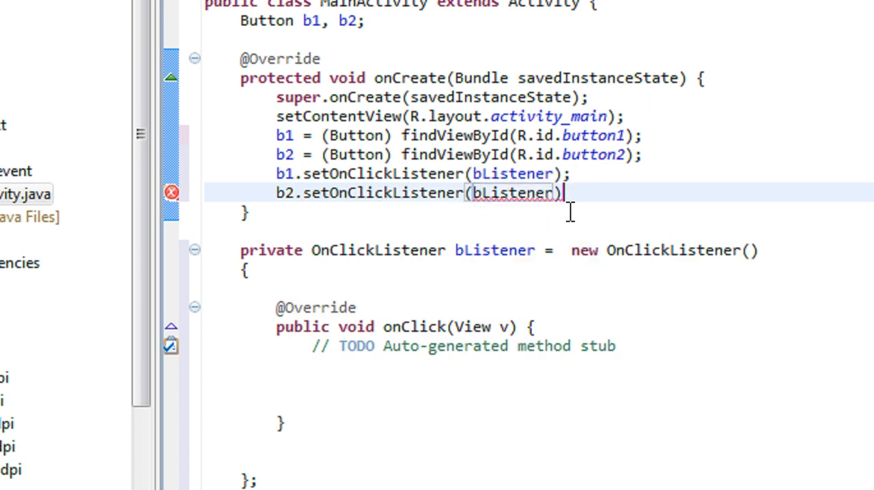
text(;)
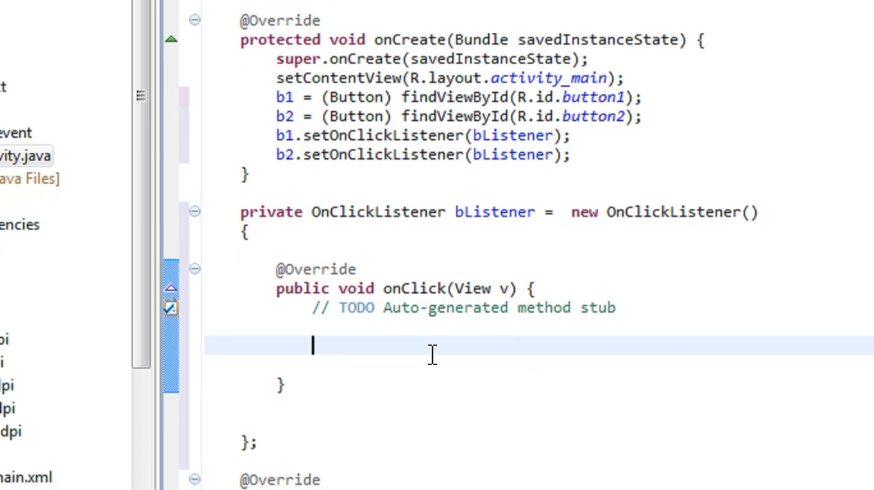
Step: Start onClick with String label = v.getText(); fixing the mistyped variable name
text(Strinf)
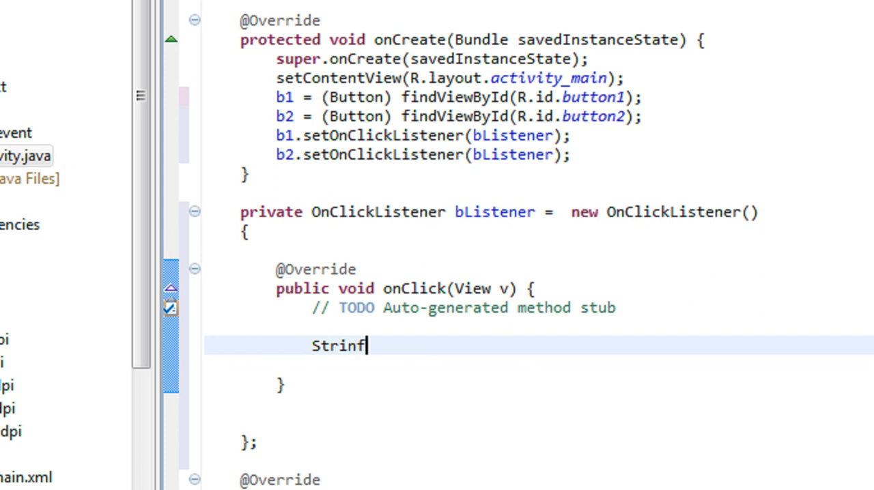
text(String)
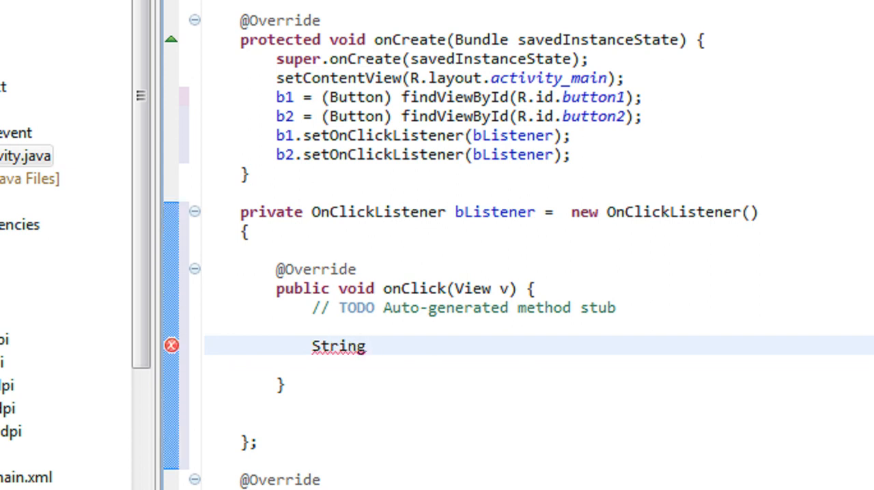
text(lqa)
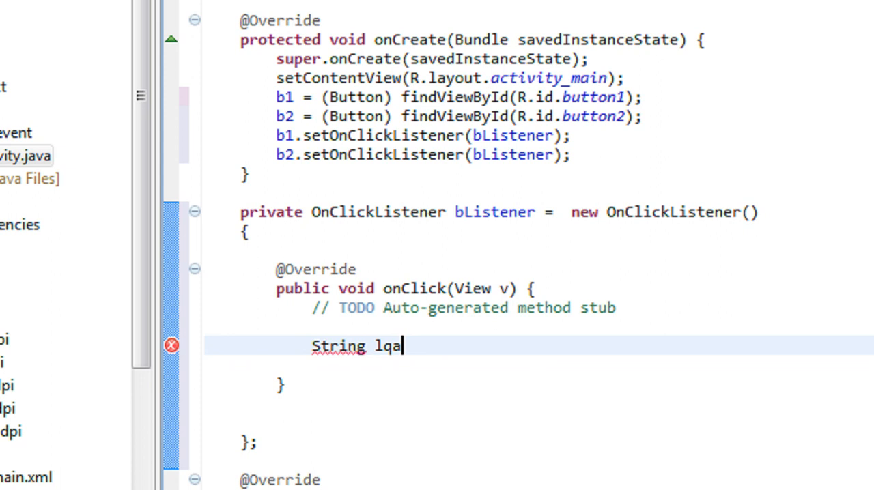
key(Backspace)
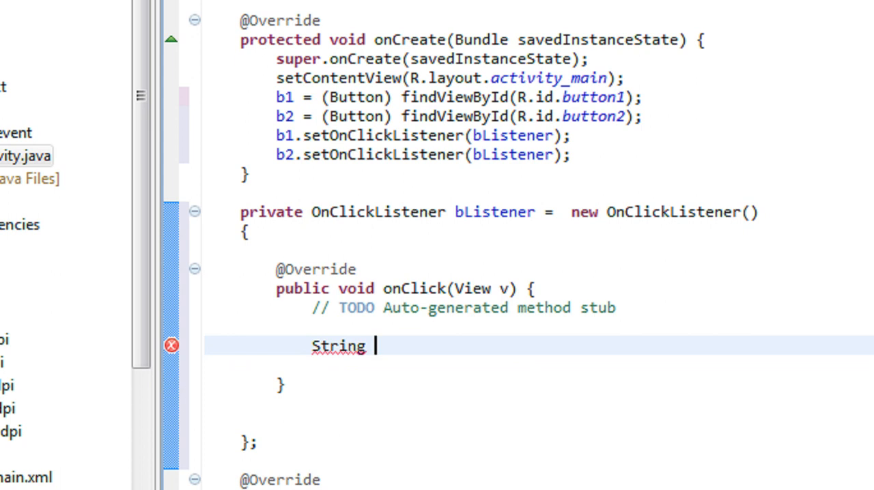
text(label =)
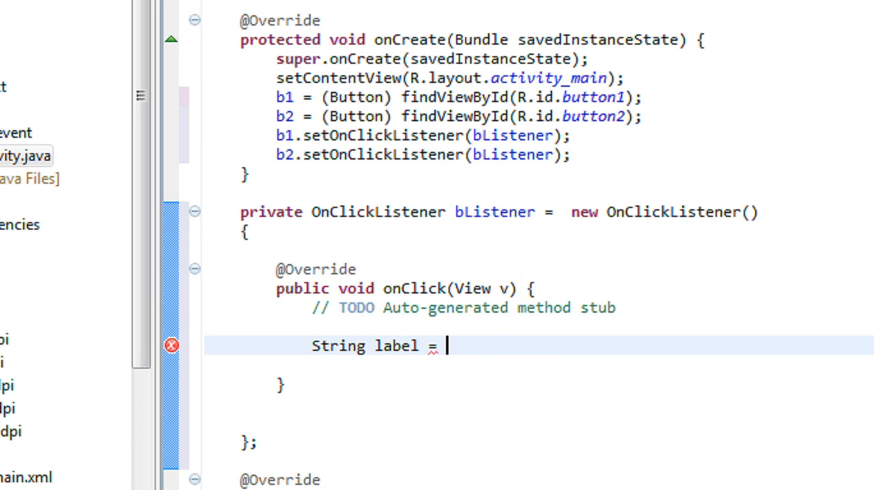
text(v.get)
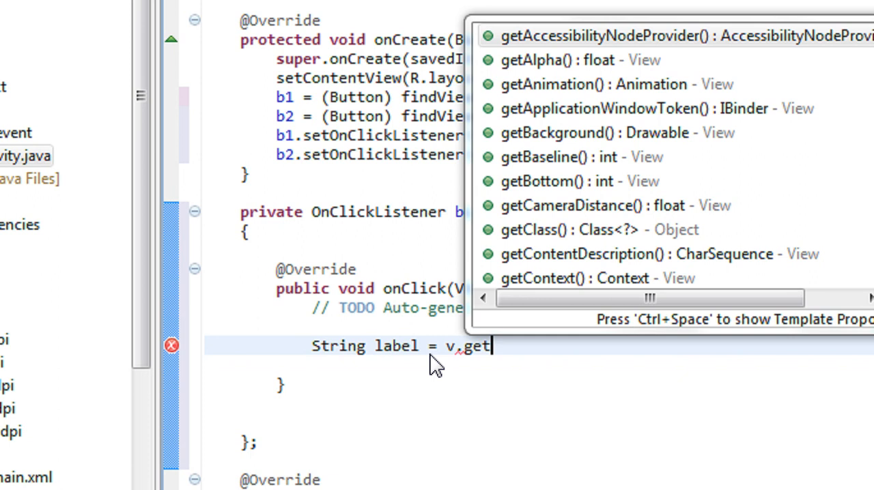
text(Text)
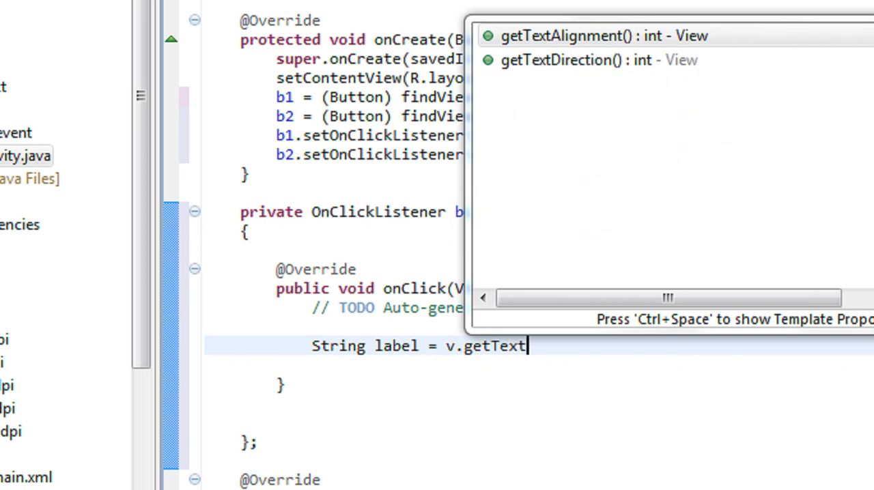
text(();)
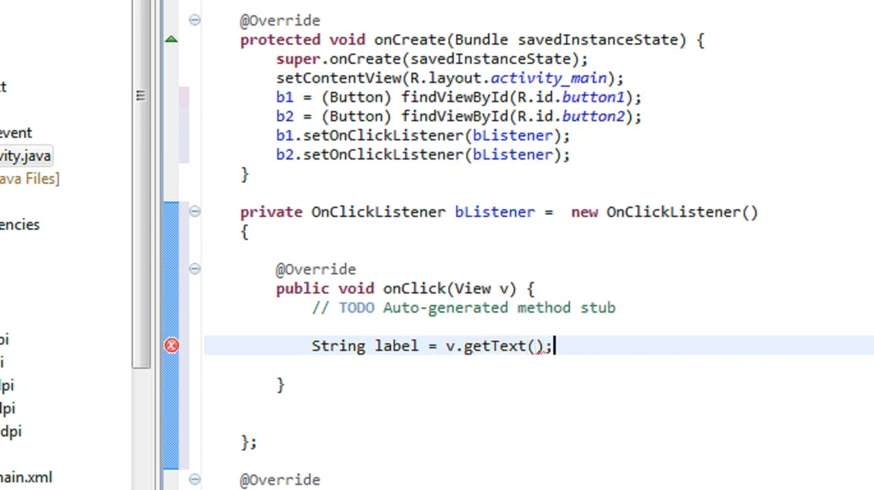
scroll(down, 3)
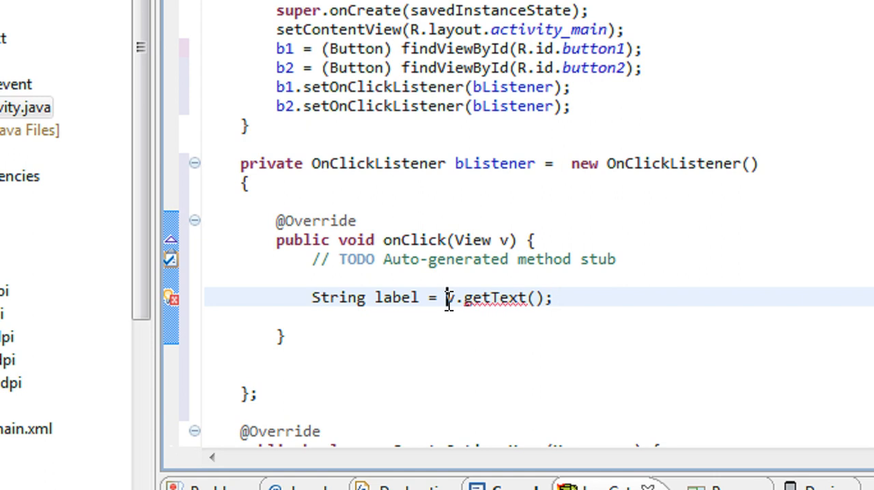
Step: Wrap v in a ((Button)v) cast and append .toString() so the label line compiles
text(())
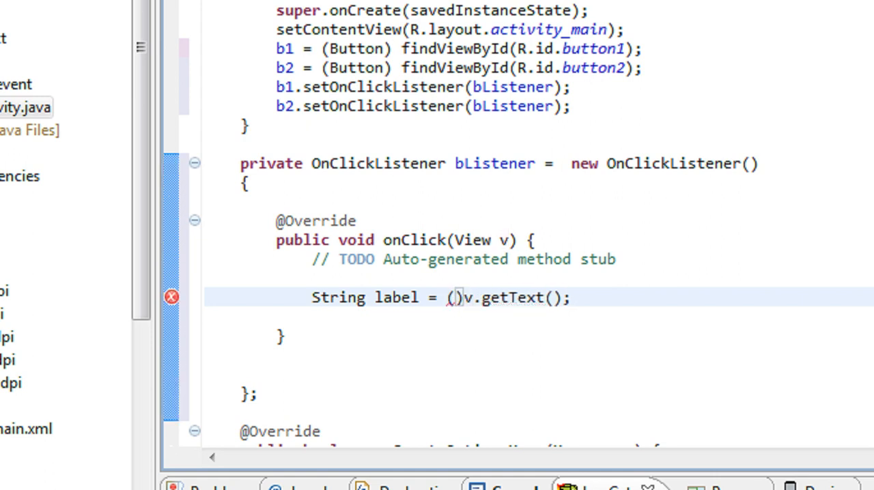
text(Button)
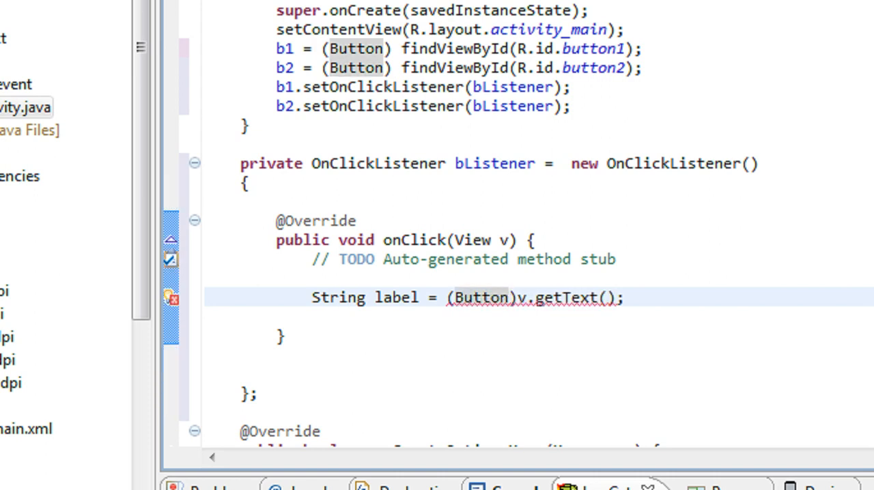
click(508, 297)
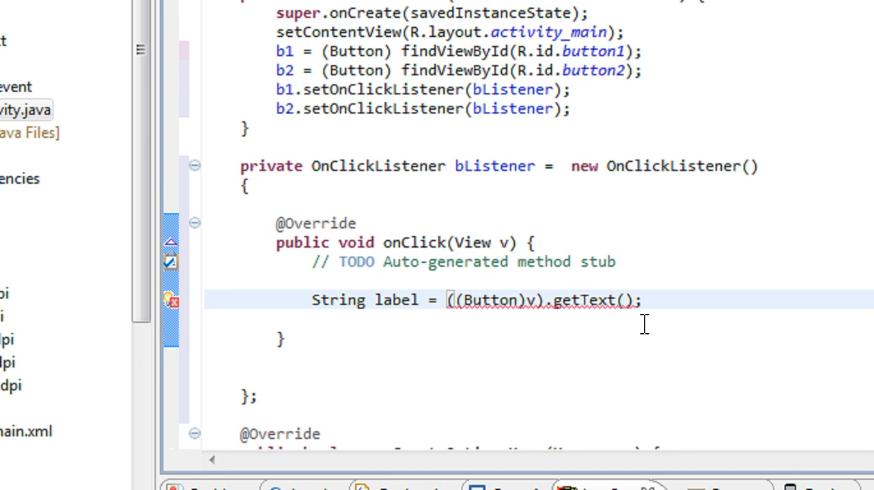
text(.)
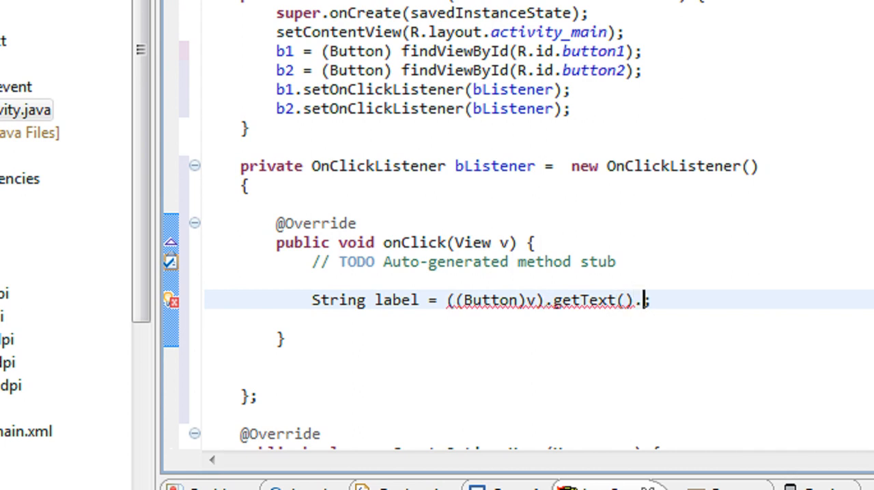
text(.)
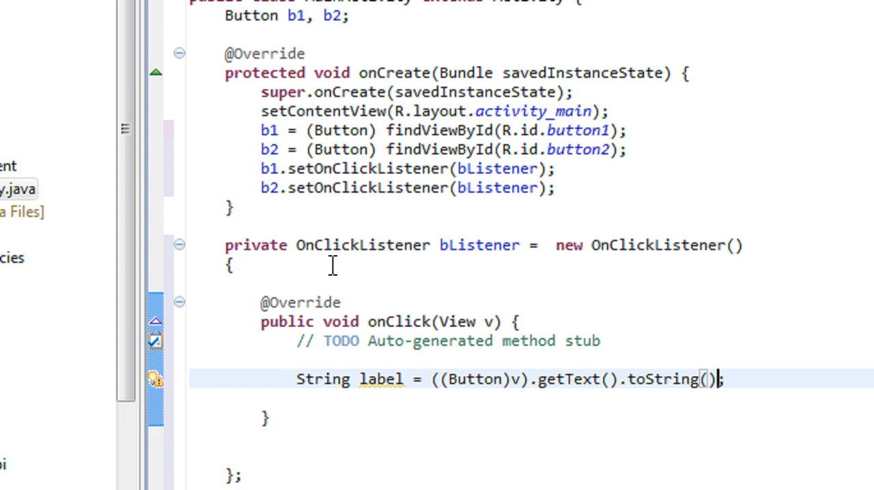
scroll(down, 3)
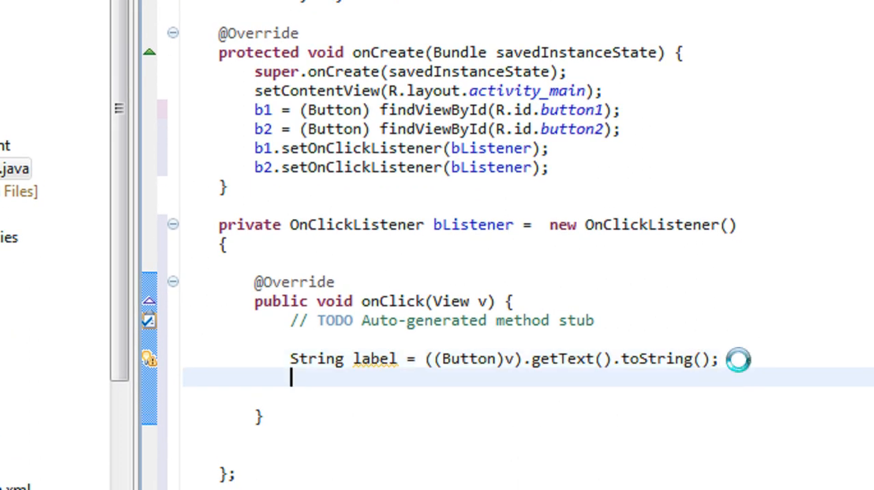
Step: Begin Toast.makeText(getBaseContext(), "you click" +label using content assist
text(Toa)
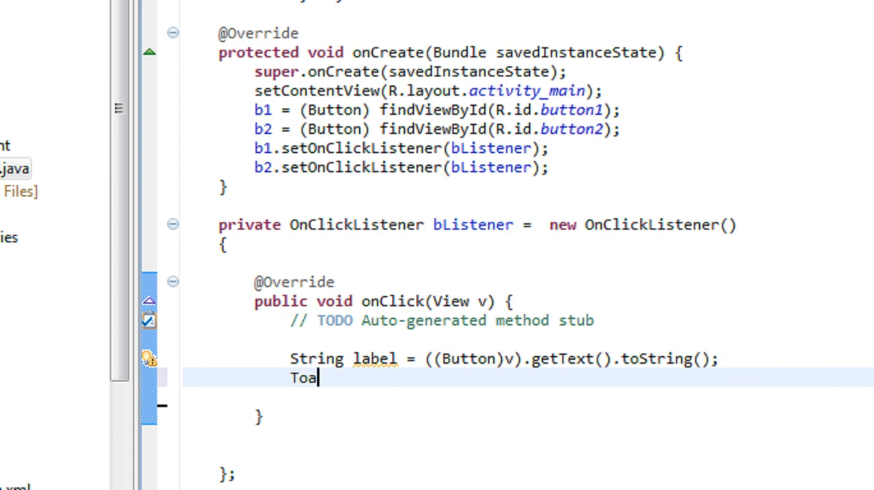
text(st.)
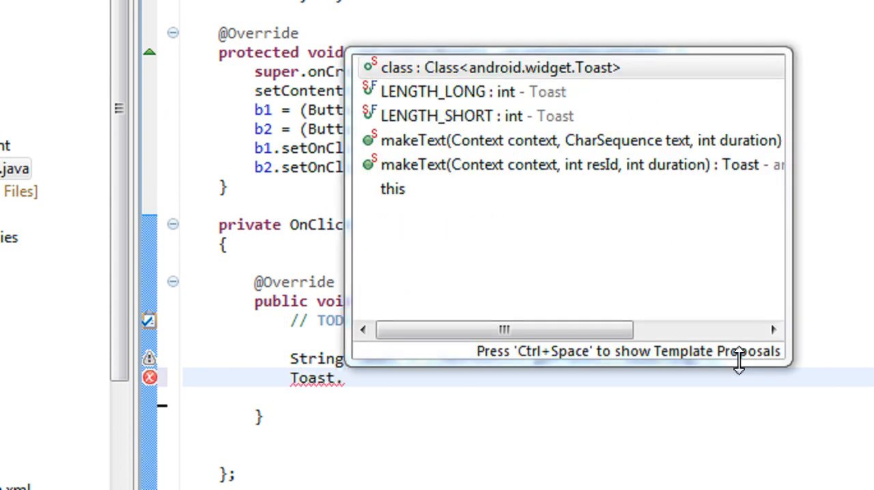
text(make)
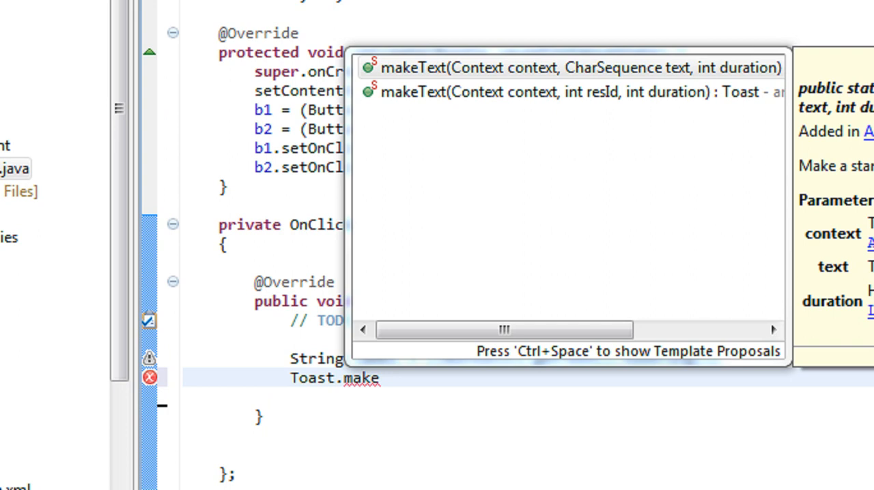
text(T)
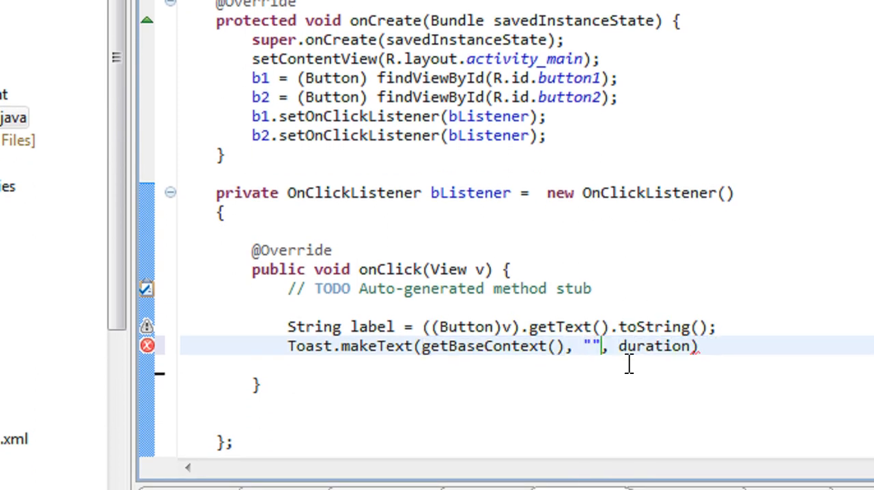
text(you)
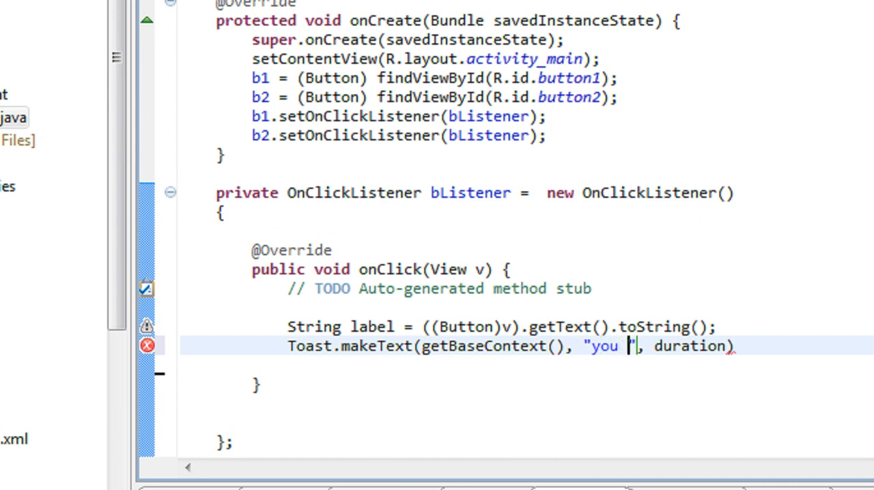
text(click)
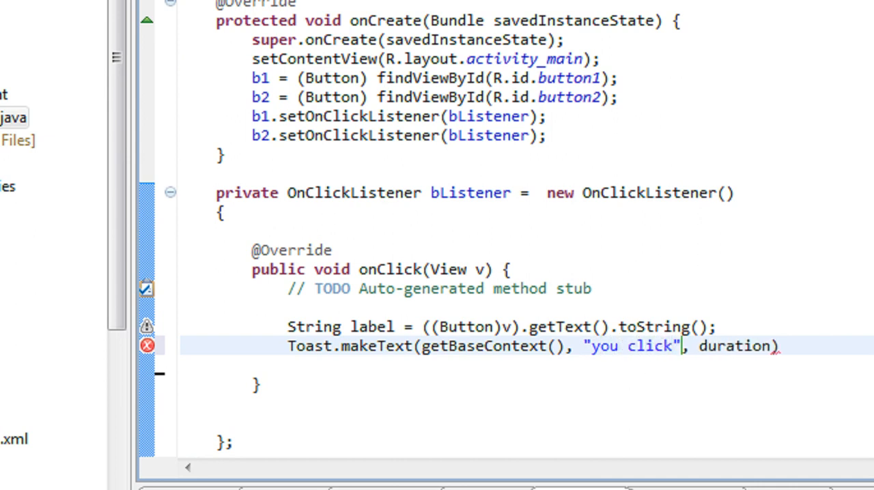
text(+)
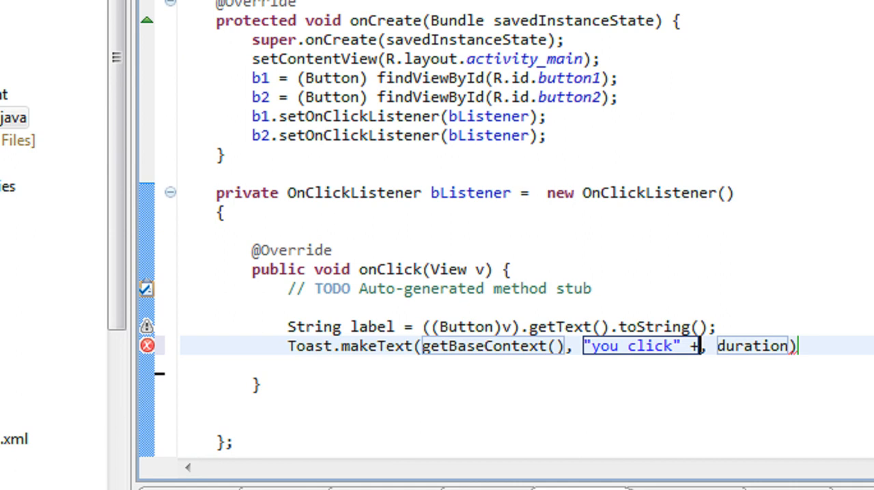
text(1)
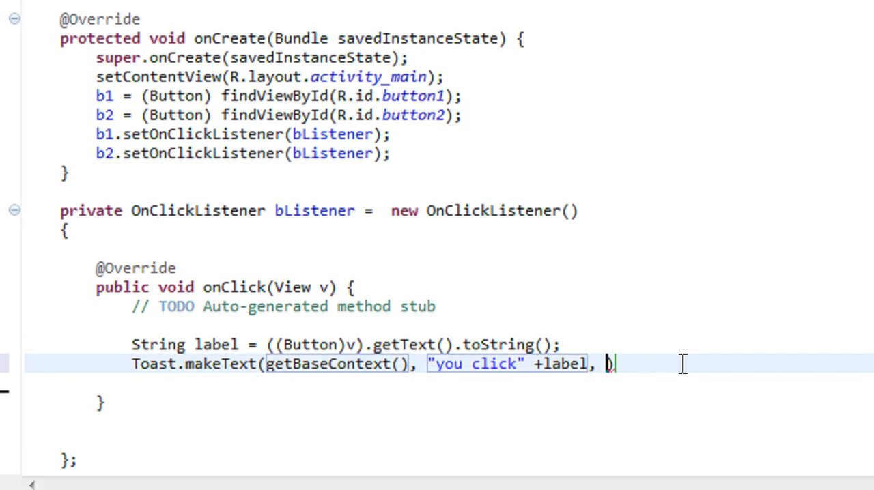
Step: Finish the call with Toast.LENGTH_LONG).show(); so onClick shows the long Toast
text(Toast.)
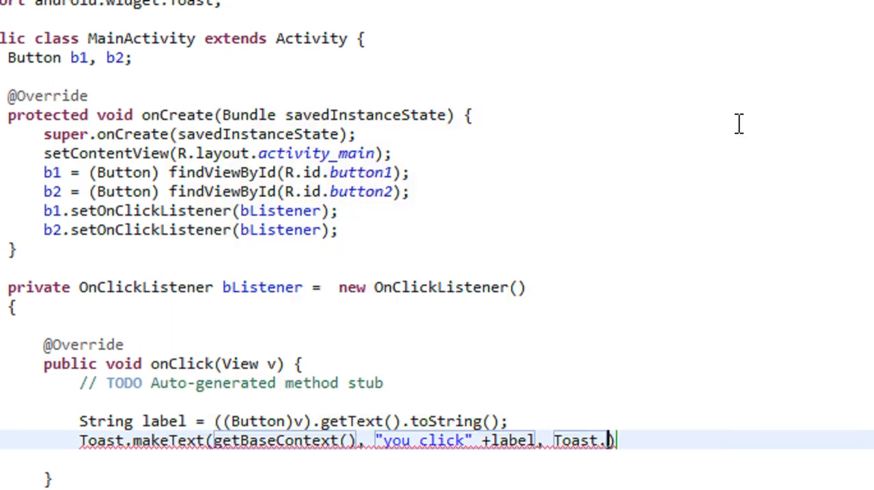
text(LENGTH_LONG))
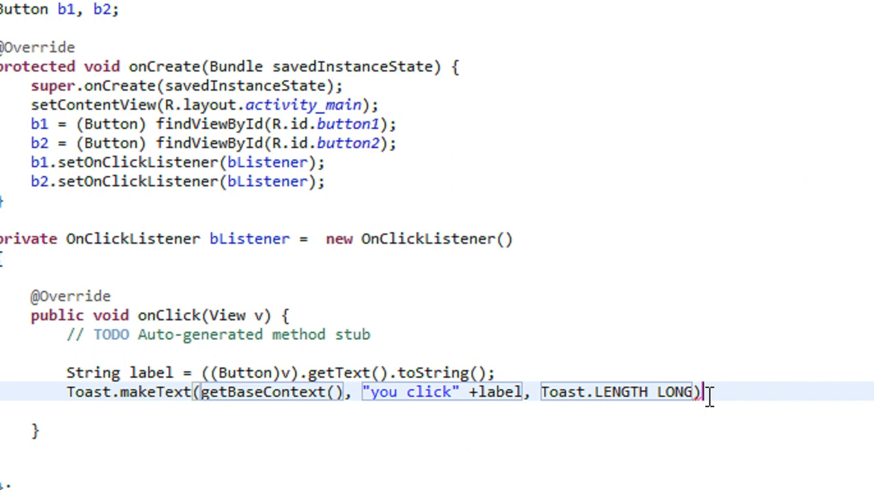
text(.)
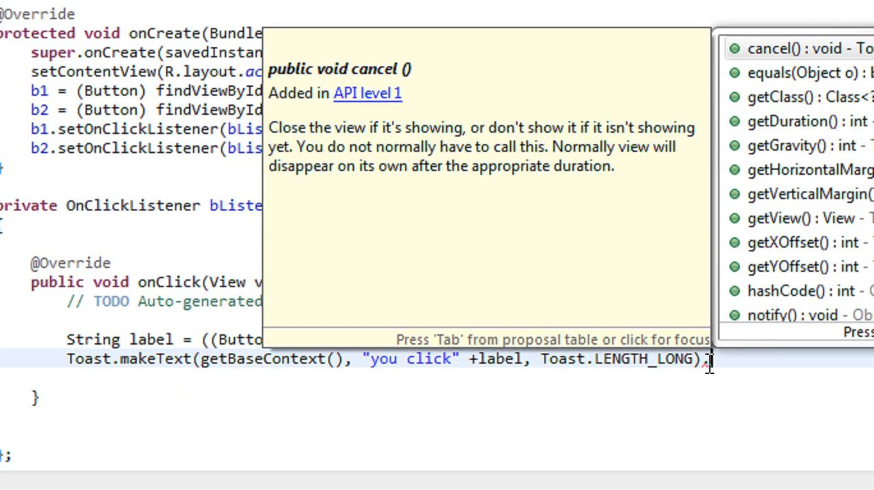
text(.show())
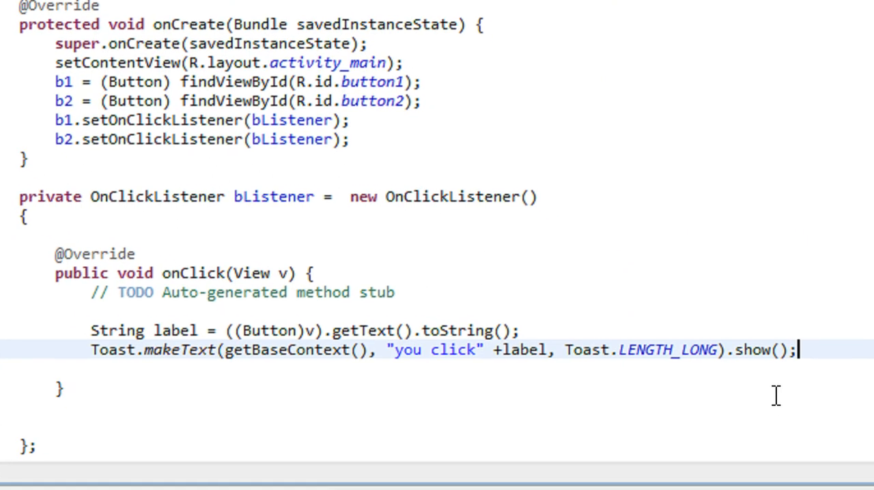
scroll(down, 3)
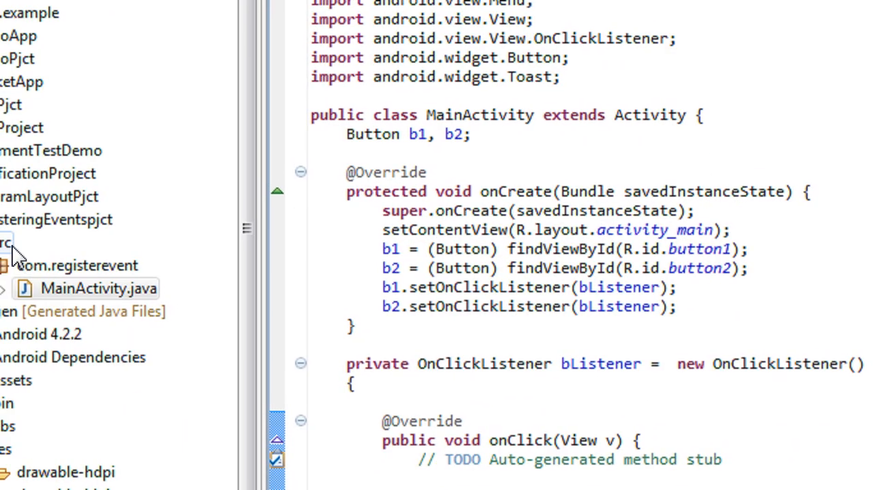
Step: Run the registering events project as an Android Application so it launches on the emulator
click(96, 218)
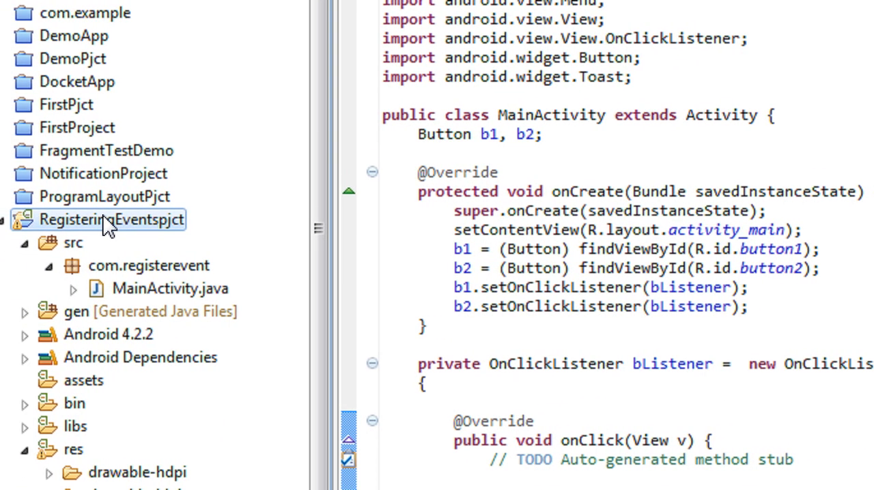
right_click(112, 218)
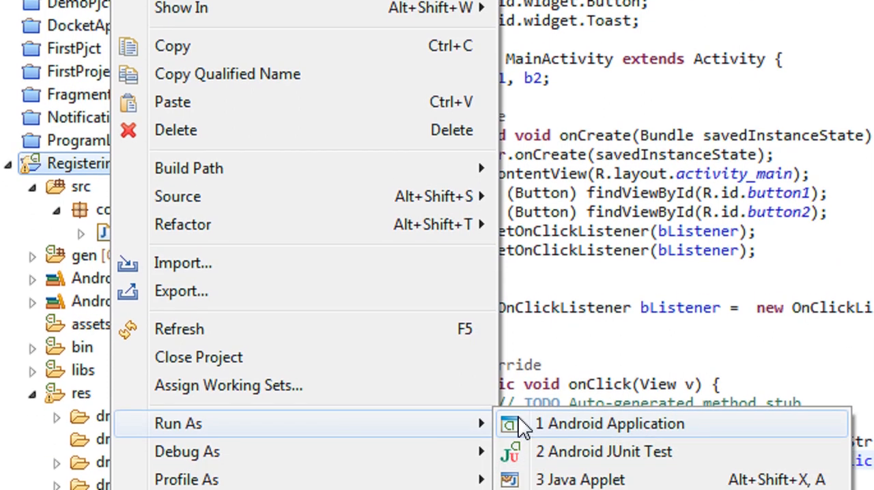
click(609, 423)
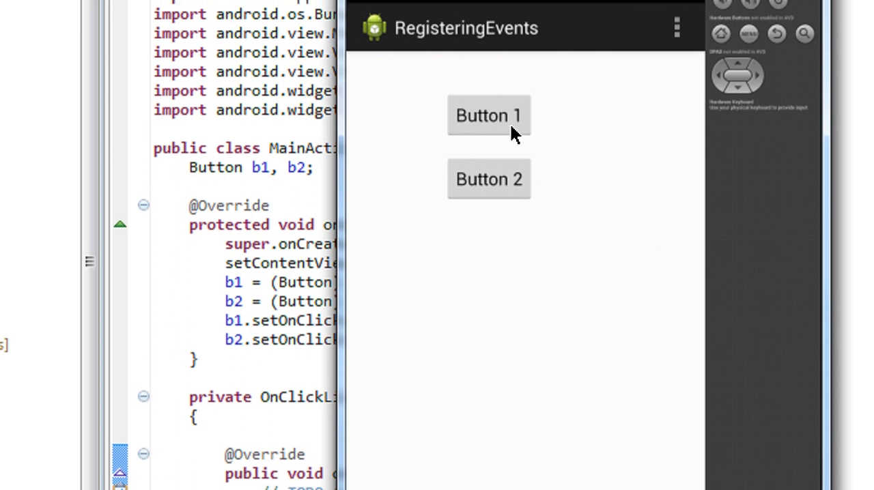
Step: Tap Button 1 then Button 2 in the emulator to see each Toast message
click(488, 115)
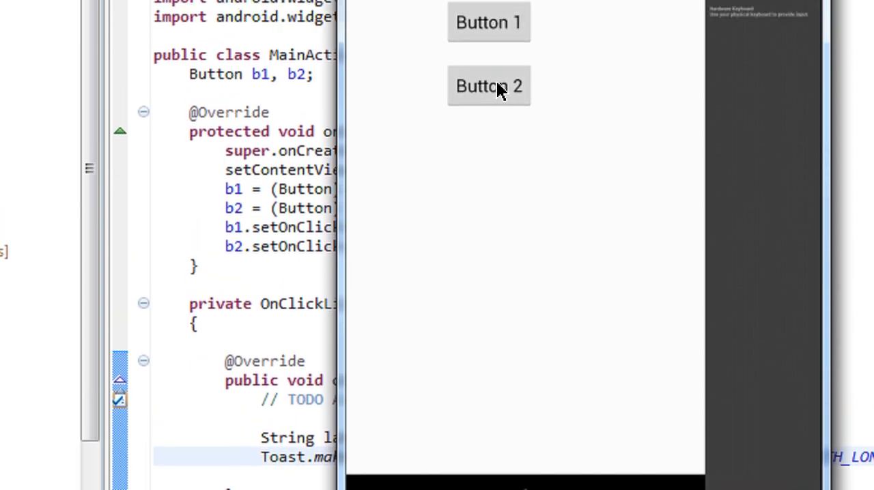
click(489, 85)
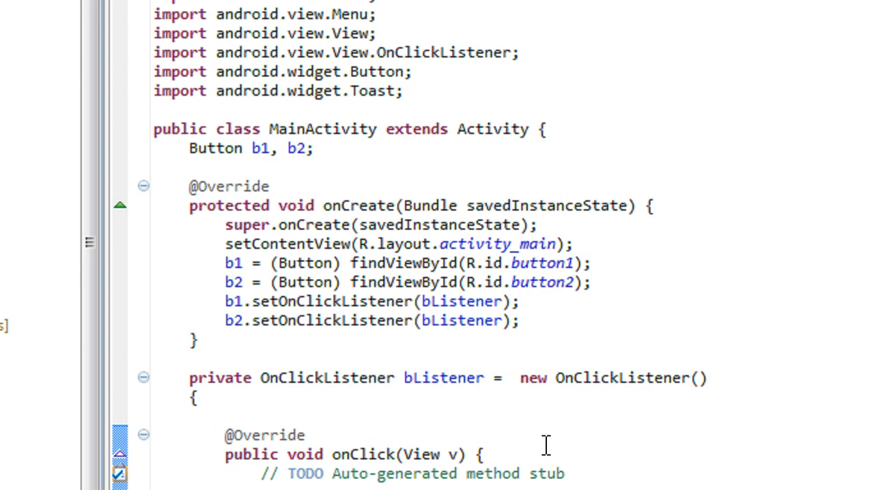
scroll(down, 3)
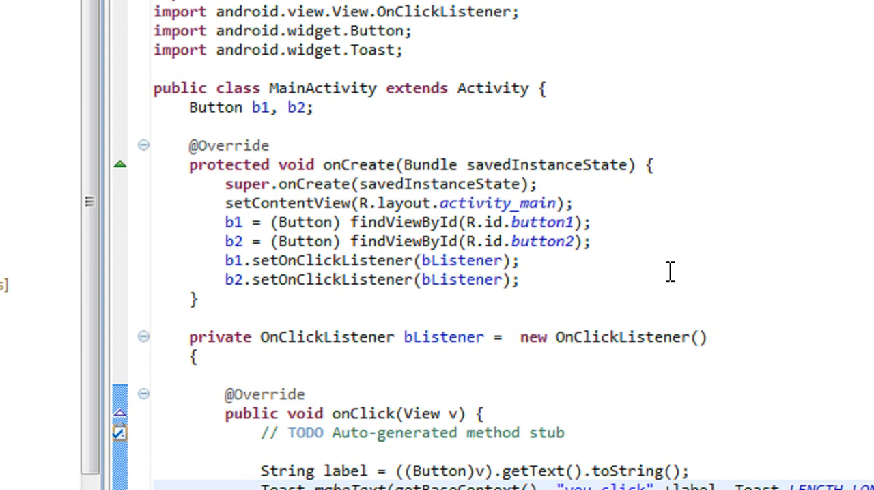
scroll(down, 3)
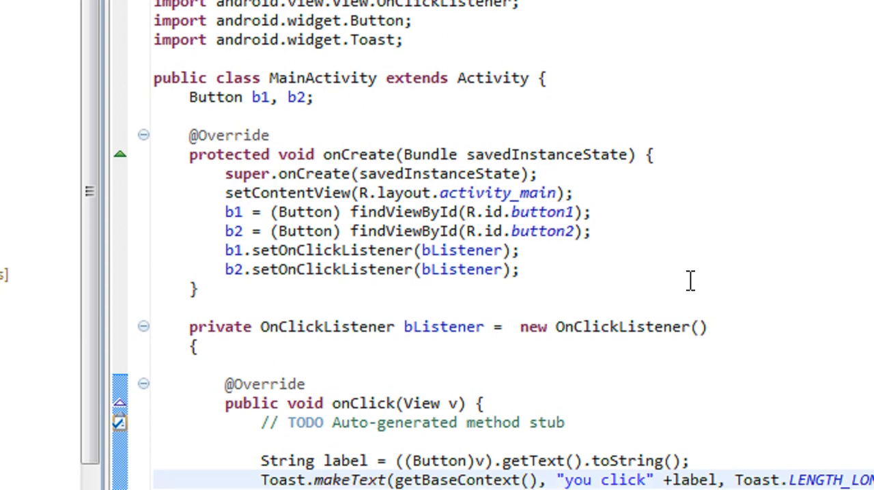